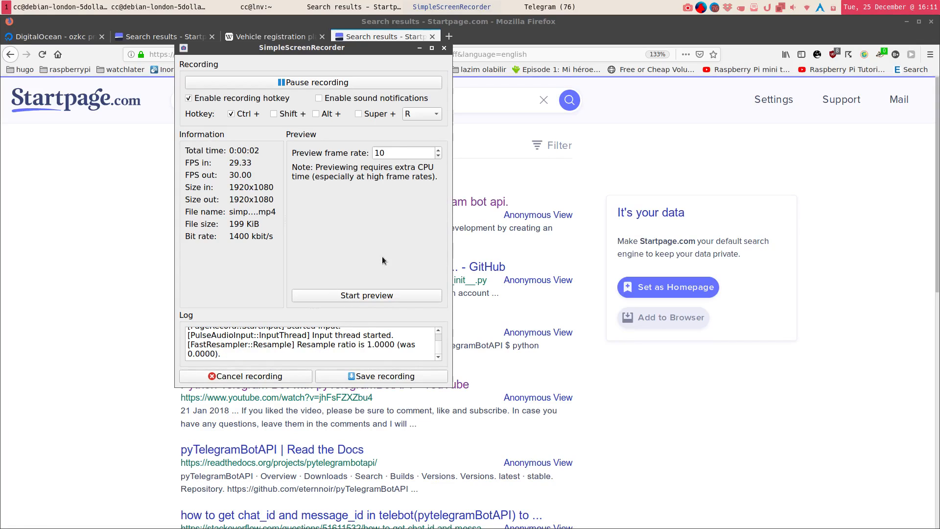
mouse_move(589, 190)
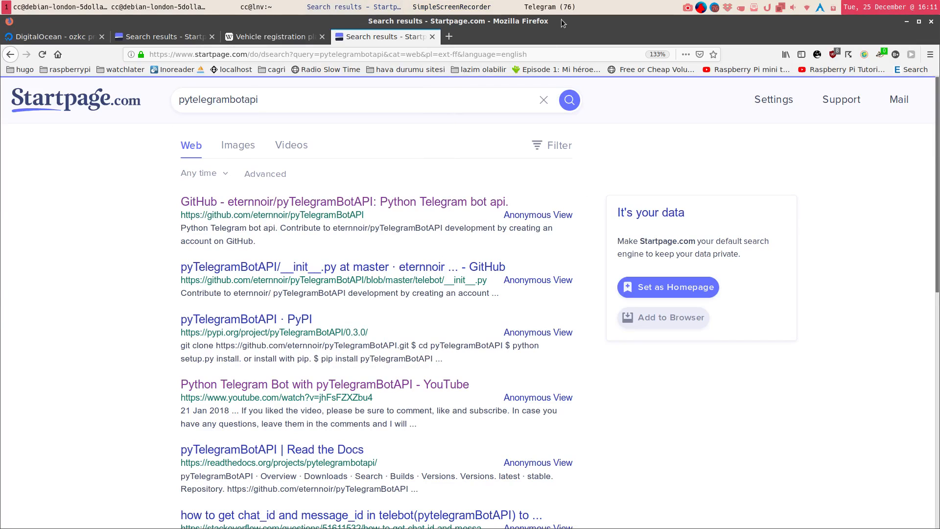
mouse_move(554, 168)
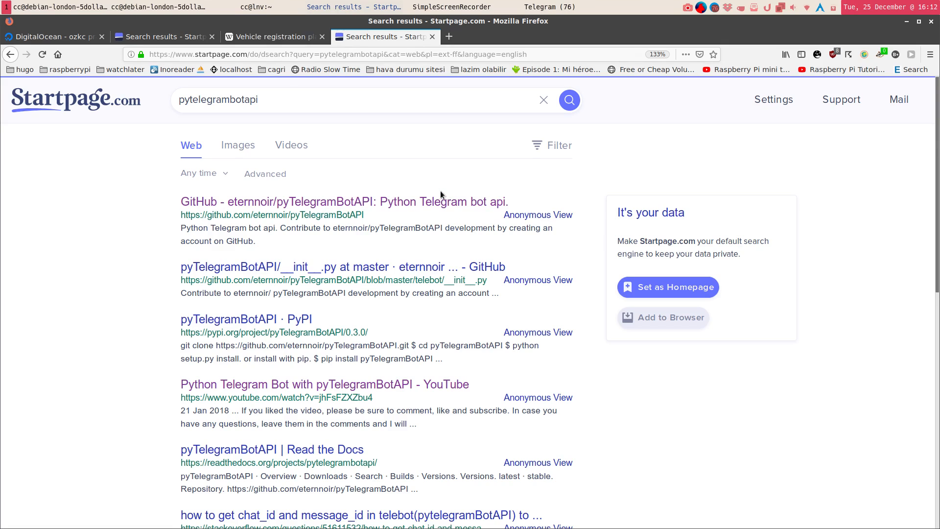
mouse_move(324, 228)
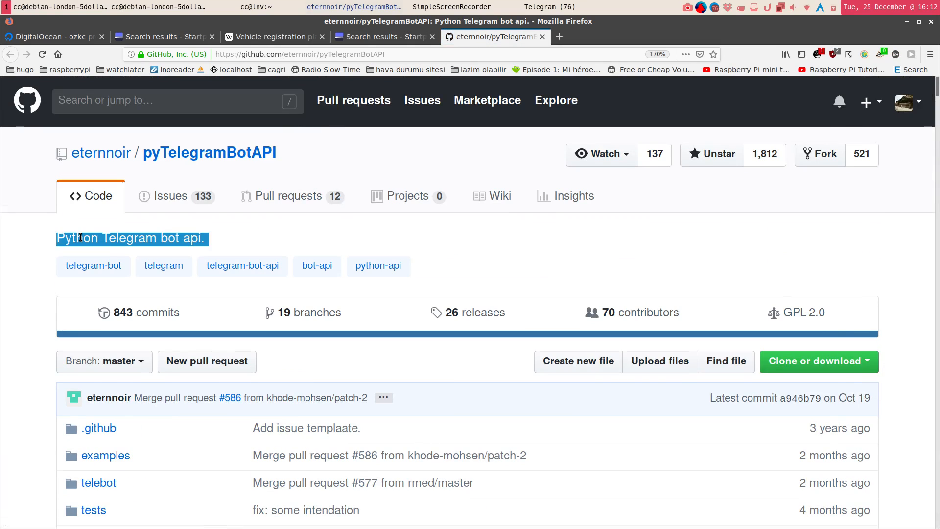
Scroll the pyTelegramBotAPI README to the Getting started install and first-bot sections.
scroll(down, 3)
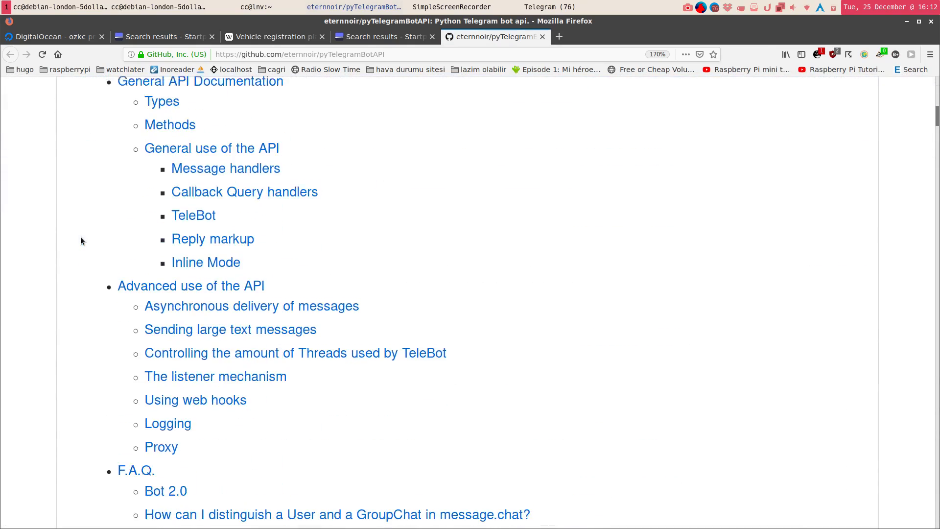
scroll(down, 3)
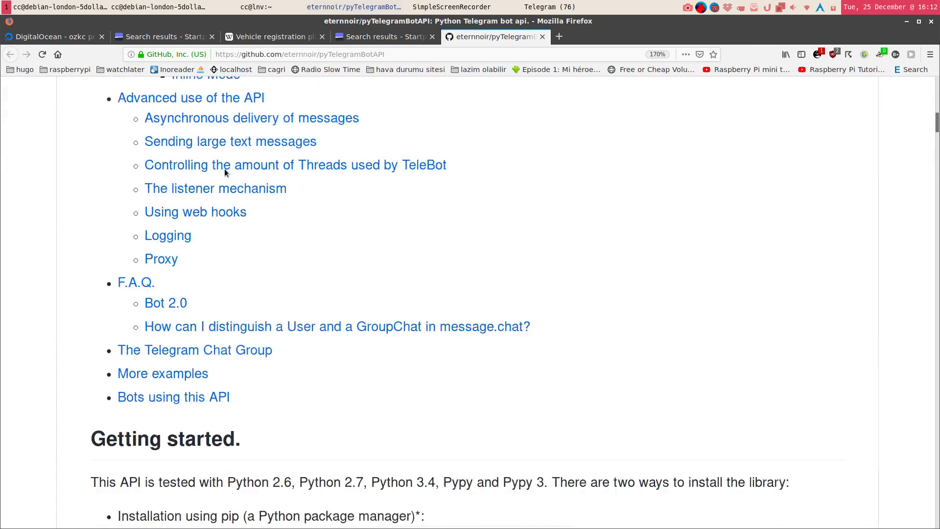
scroll(down, 3)
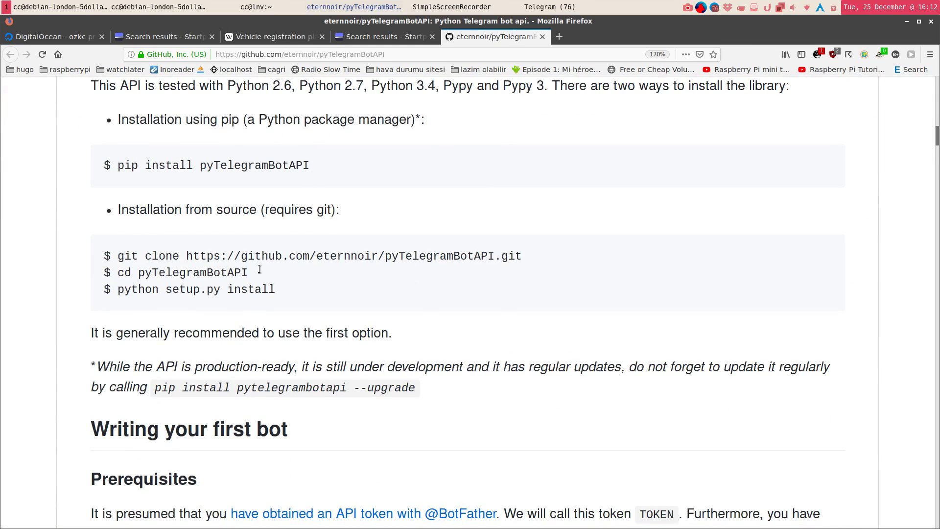
scroll(down, 3)
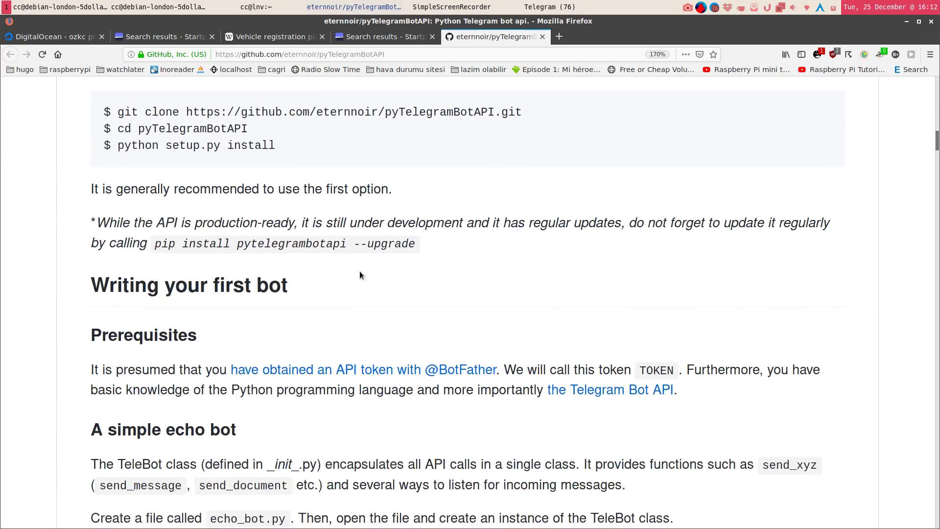
scroll(up, 3)
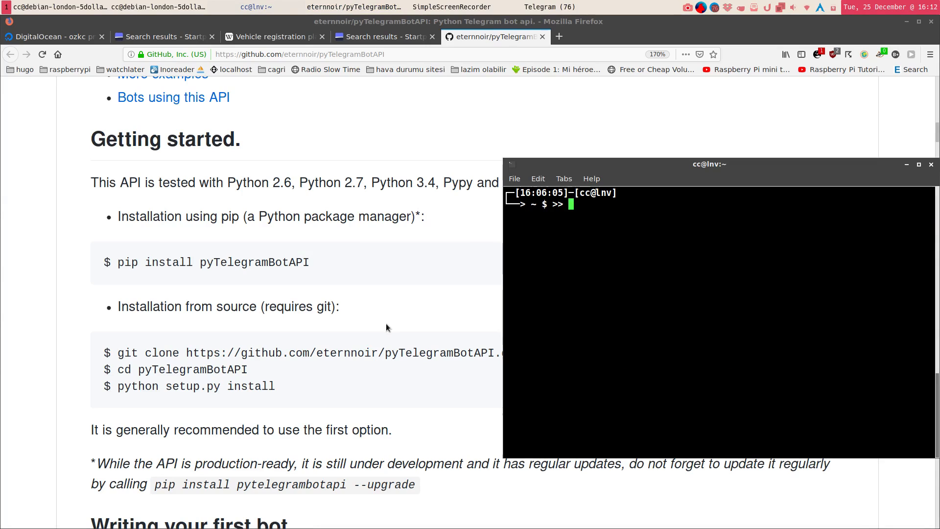
Run pip3 install pyTelegramBotAPI --user, which reports all requirements already satisfied.
text(pip3 install pyTelegramBotAPI --user)
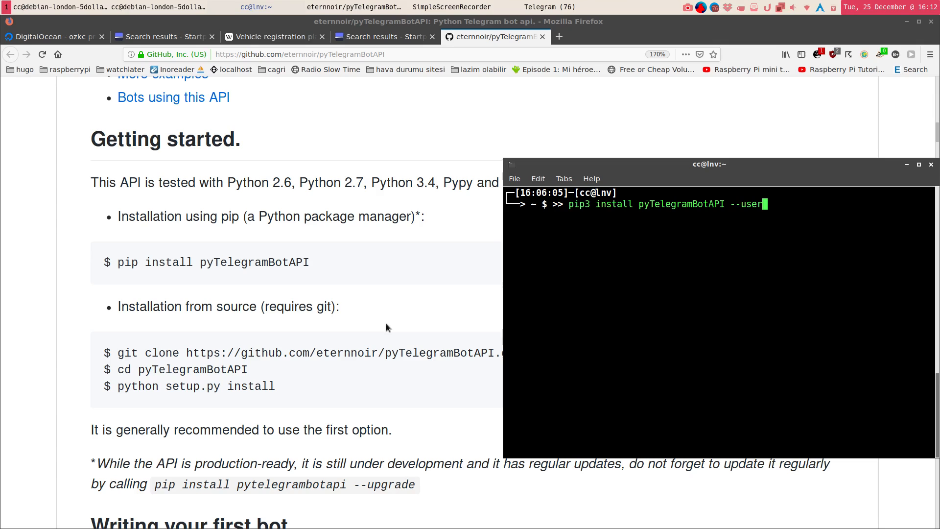
key(BackSpace)
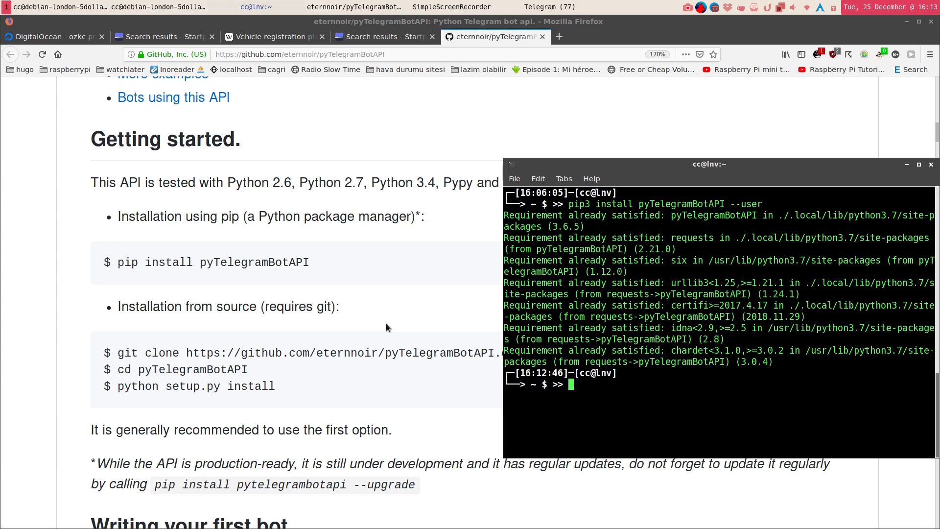
mouse_move(383, 36)
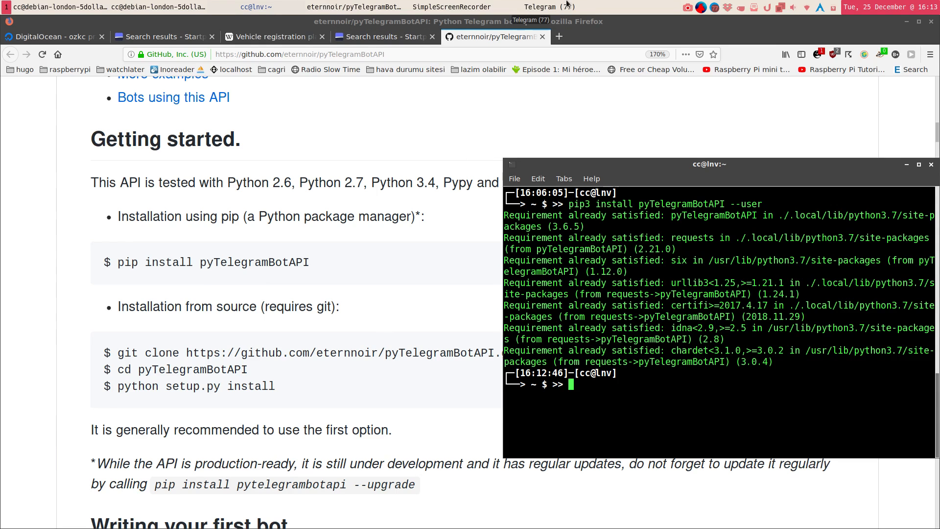
Search the chat list for 'bot', dismiss BotFather's info and start its conversation.
click(546, 7)
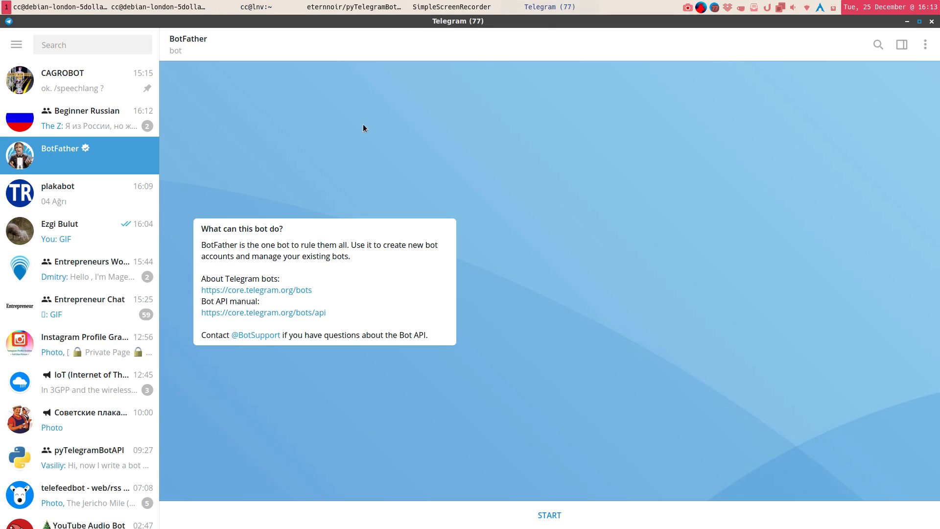
click(93, 45)
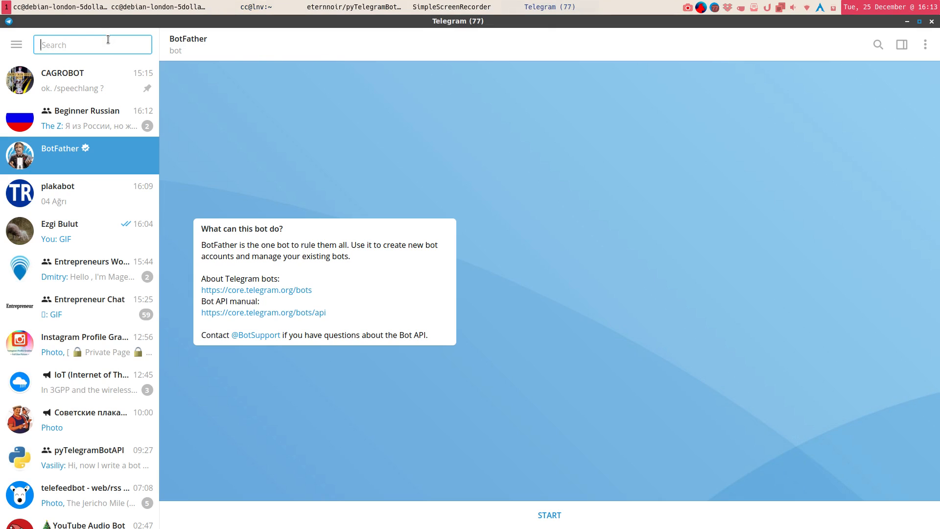
text(bot)
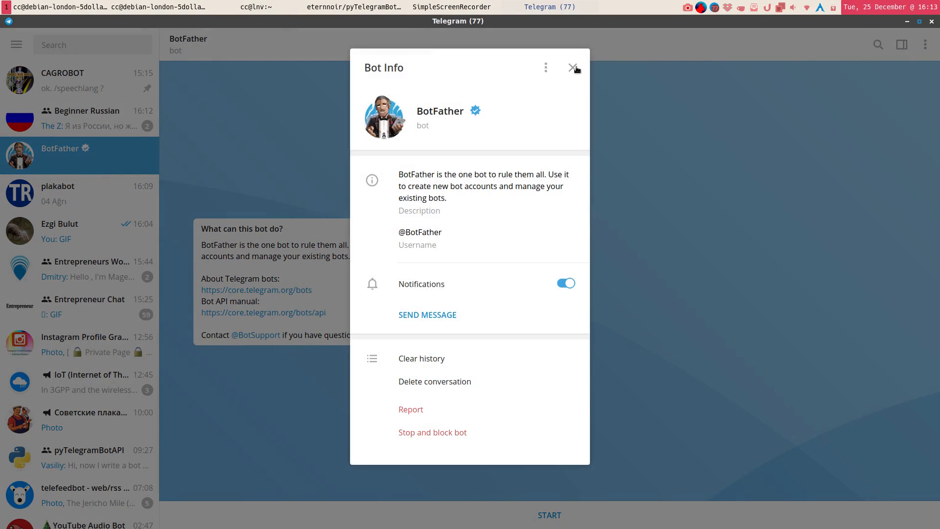
click(571, 68)
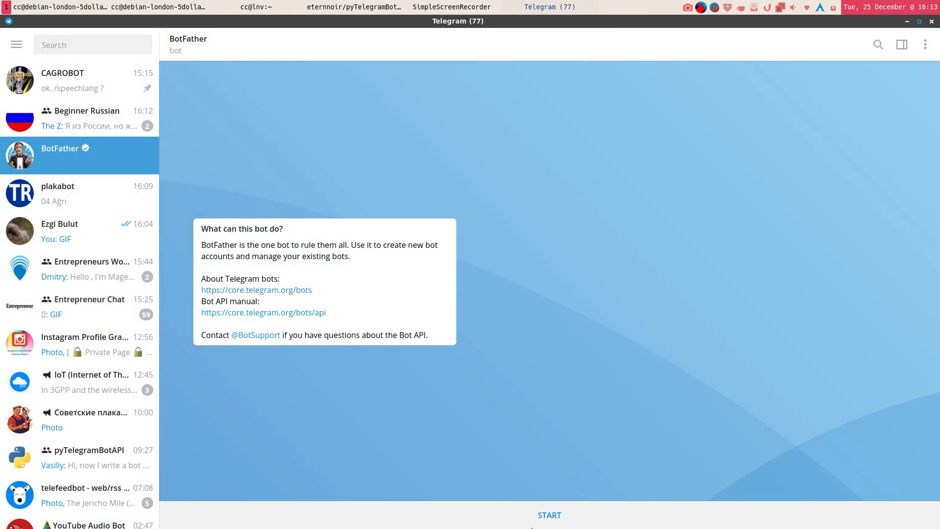
click(548, 513)
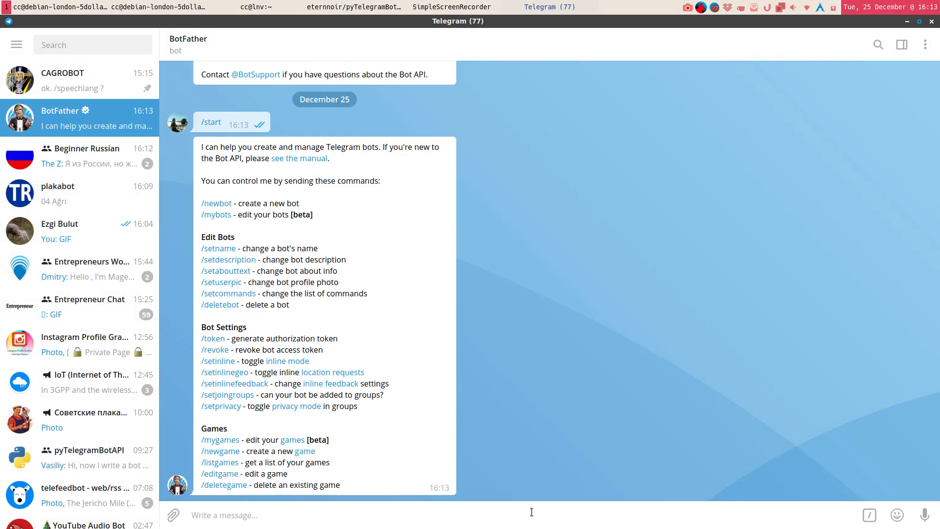
Send /newbot, name the bot test, try a taken username, then get the testatorbot token.
text(/)
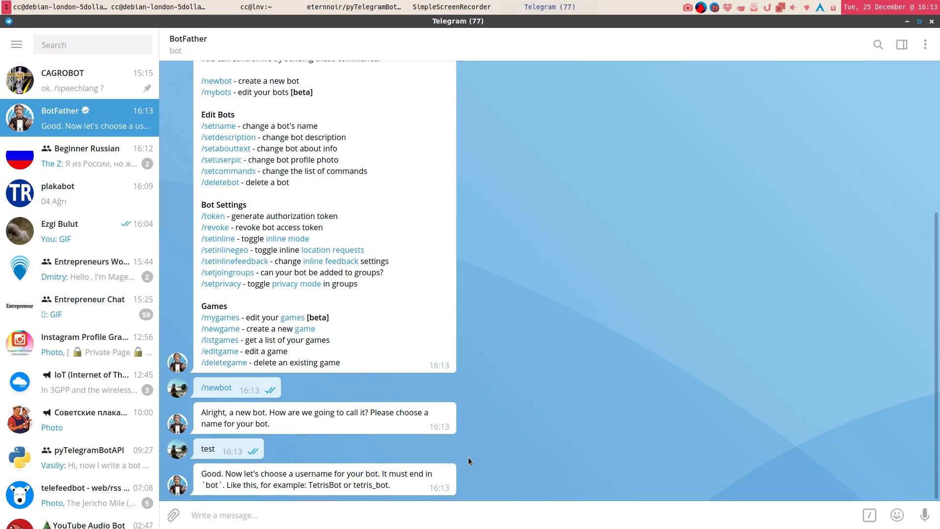
mouse_move(372, 497)
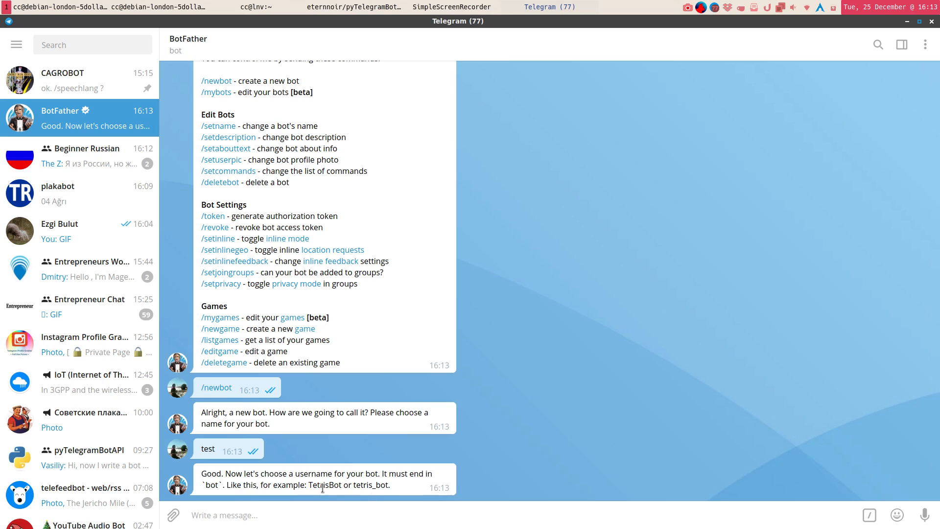
text(tesbot)
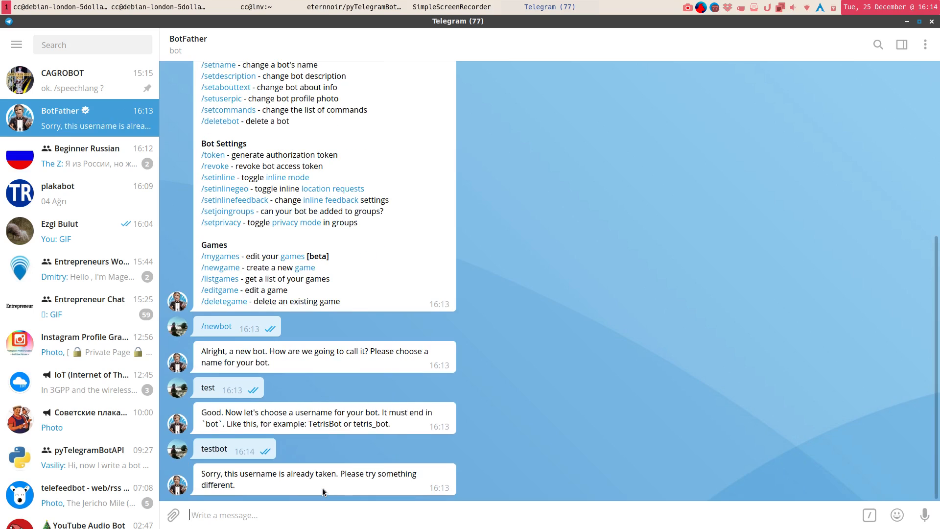
mouse_move(285, 483)
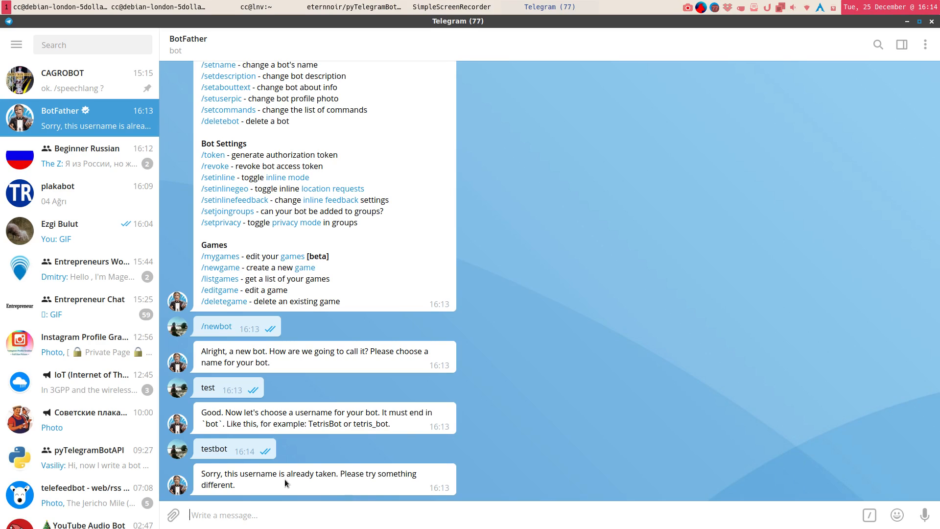
text(test)
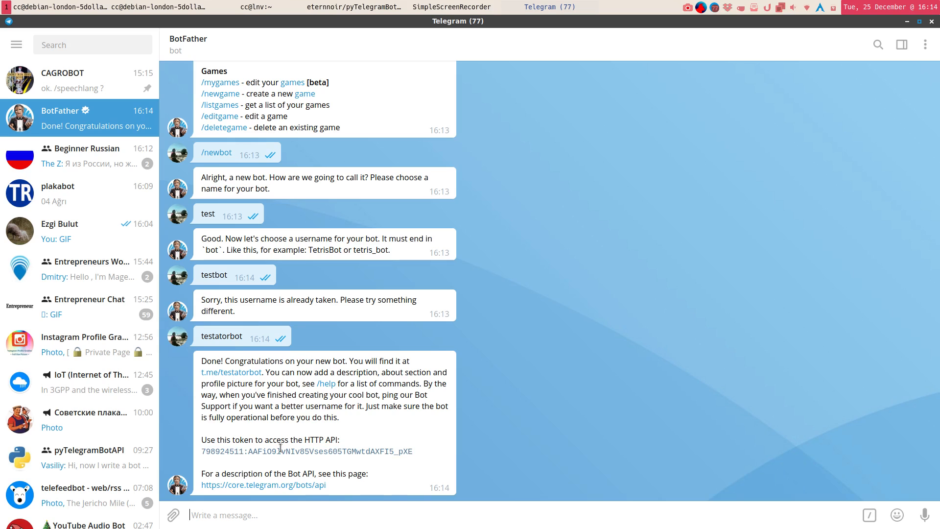
mouse_move(310, 459)
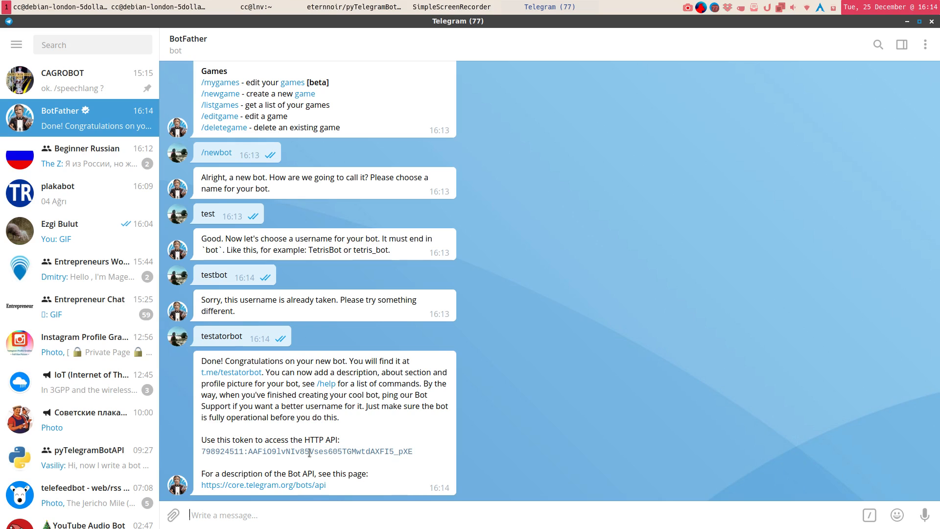
mouse_move(596, 223)
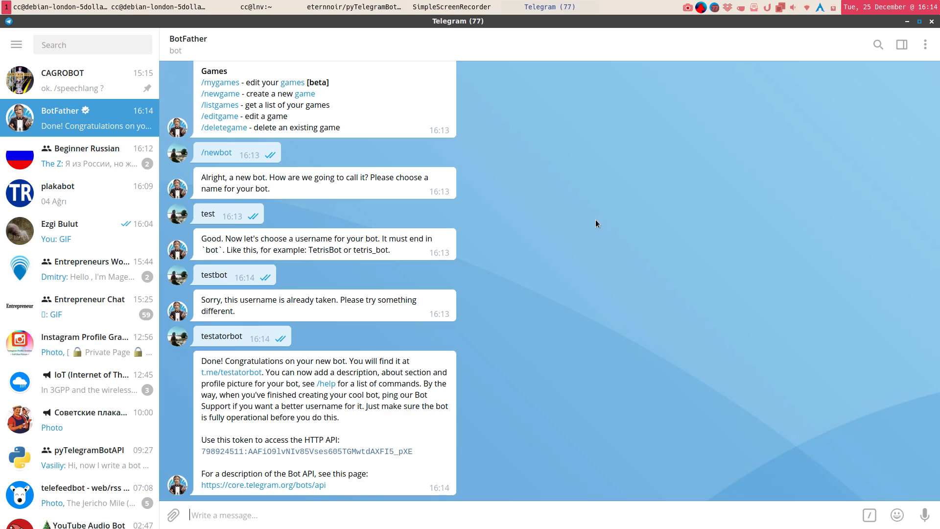
mouse_move(107, 204)
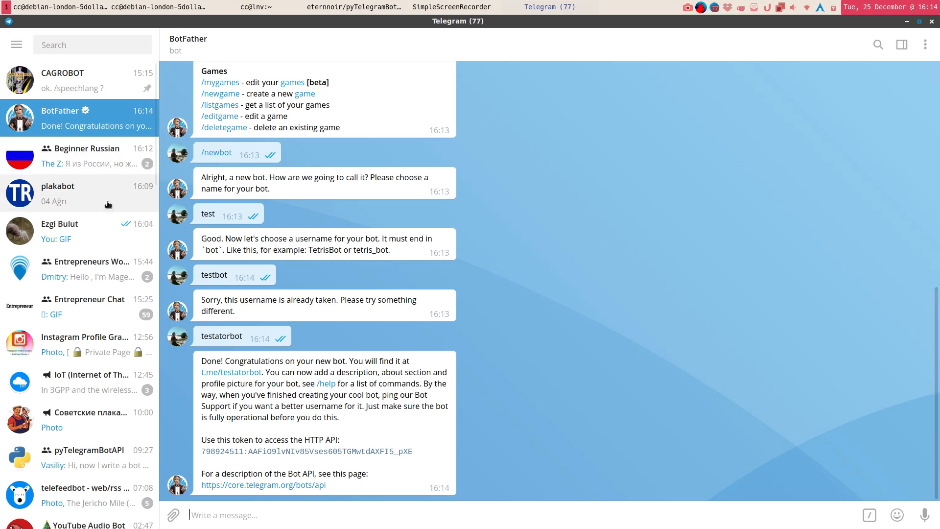
mouse_move(114, 188)
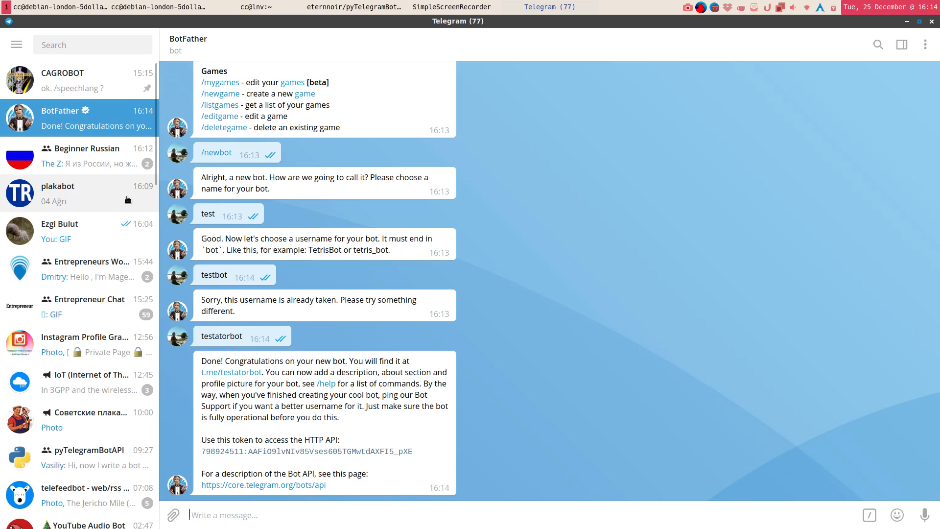
mouse_move(291, 141)
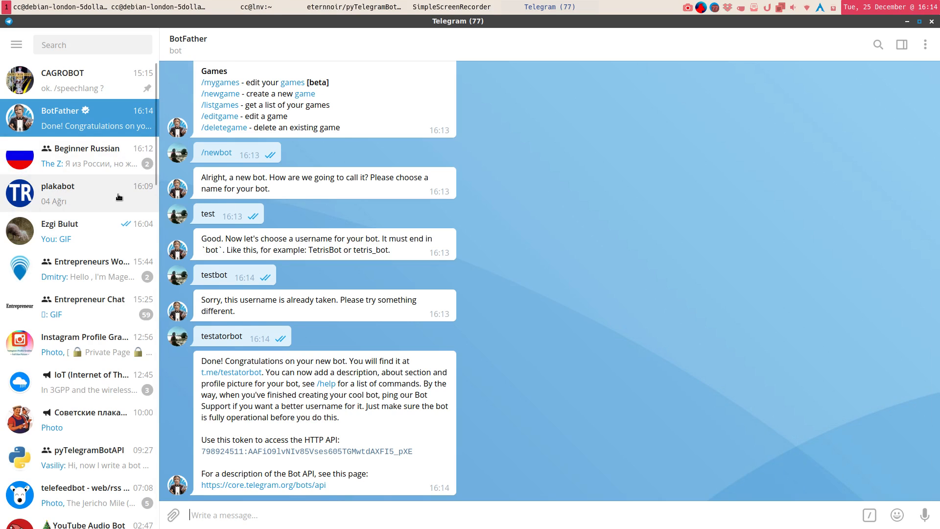
In the plakabot chat send codes 12 and 23, receiving Bingöl and Elazığ.
click(78, 193)
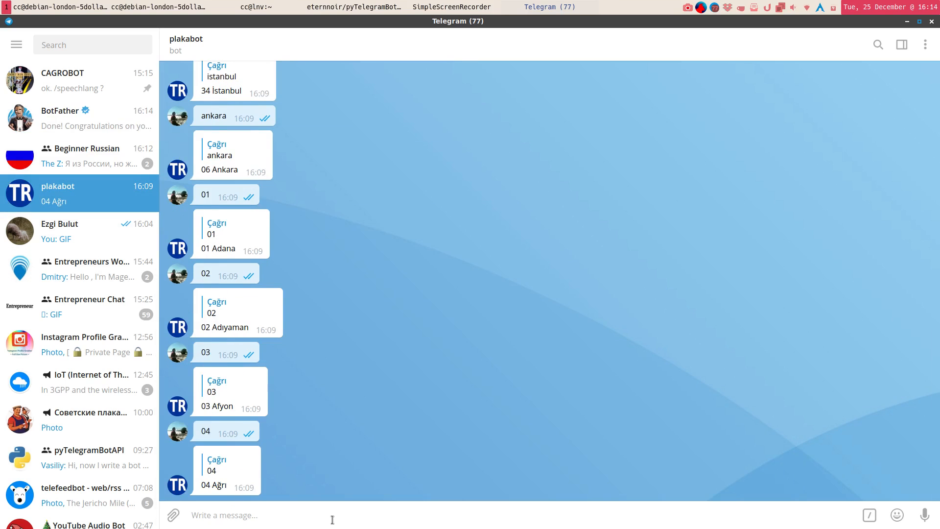
text(/)
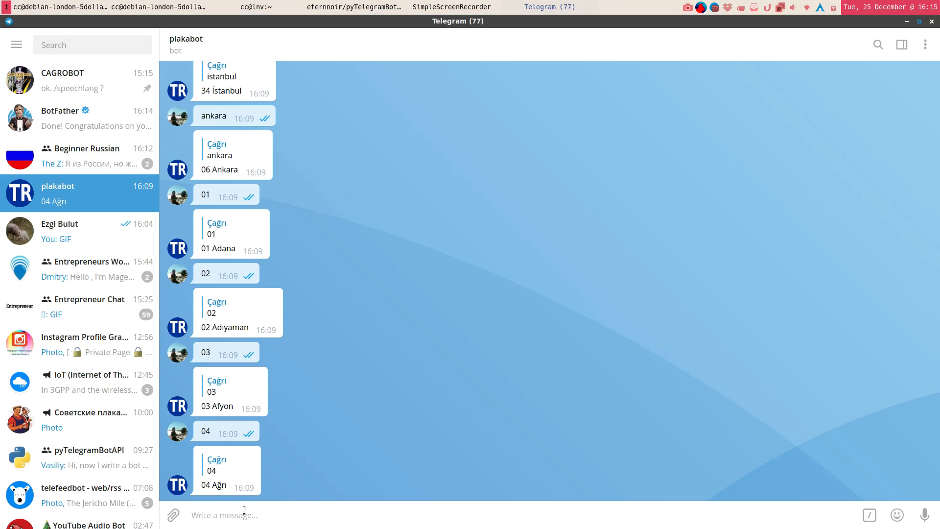
text(23)
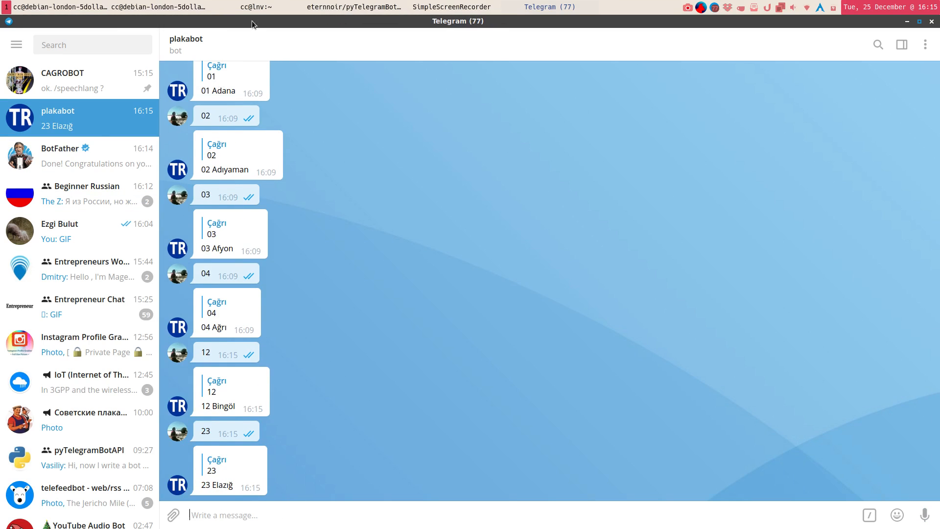
Scroll the Wikipedia Turkish plate page through the Location codes table, then return to plakabot.
click(353, 7)
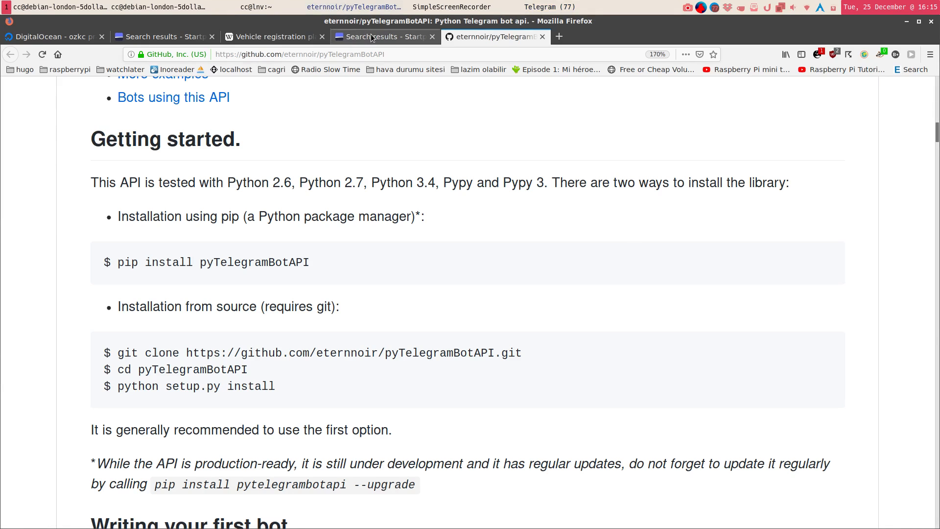
click(273, 36)
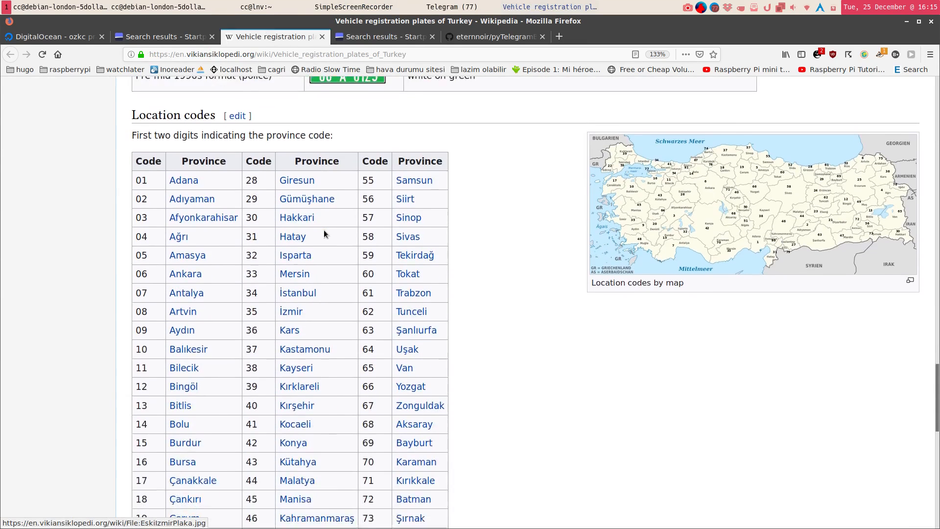
scroll(down, 3)
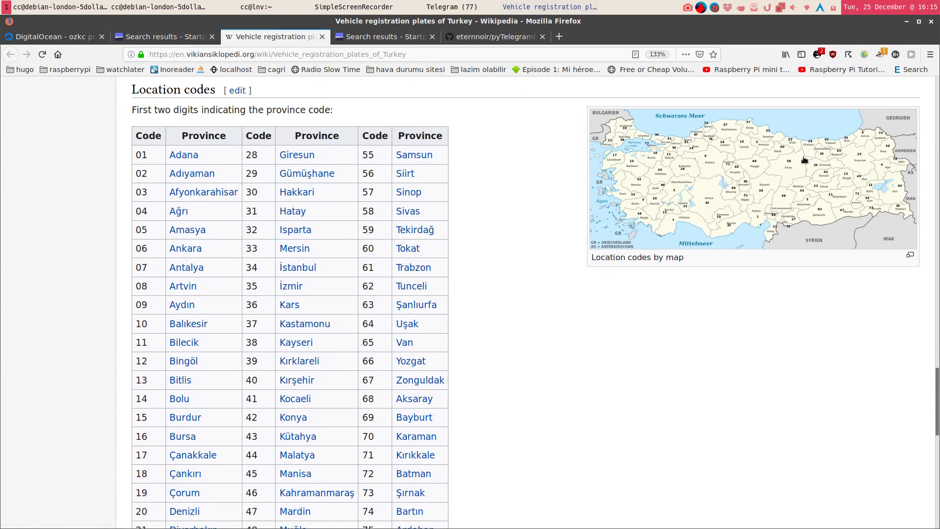
mouse_move(199, 135)
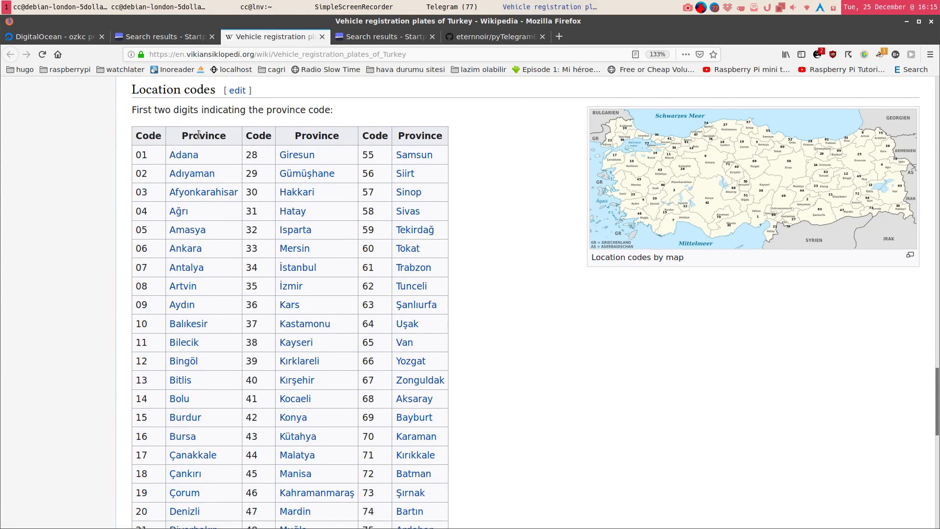
mouse_move(815, 214)
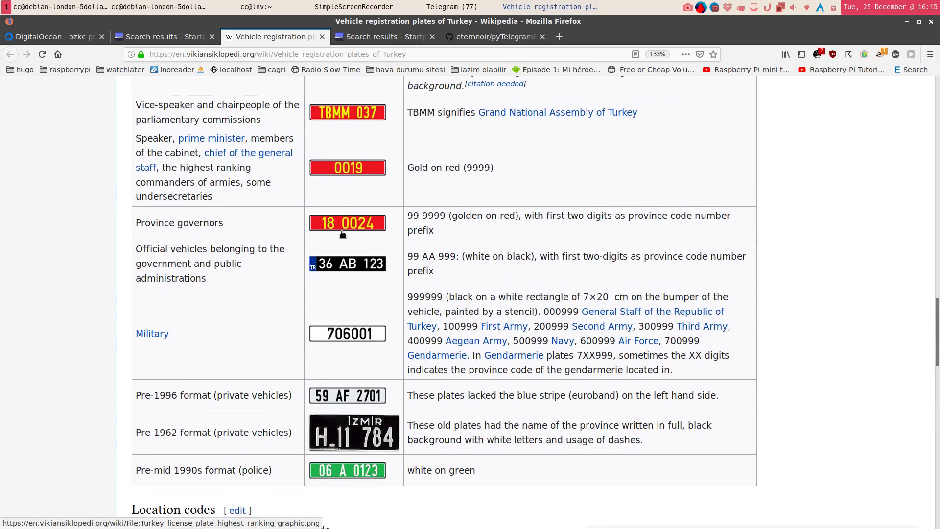
mouse_move(329, 234)
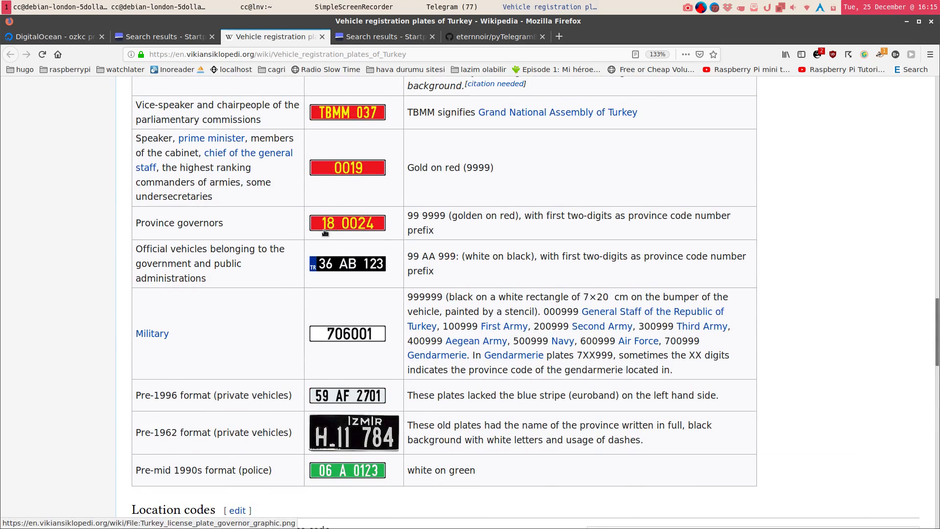
scroll(down, 3)
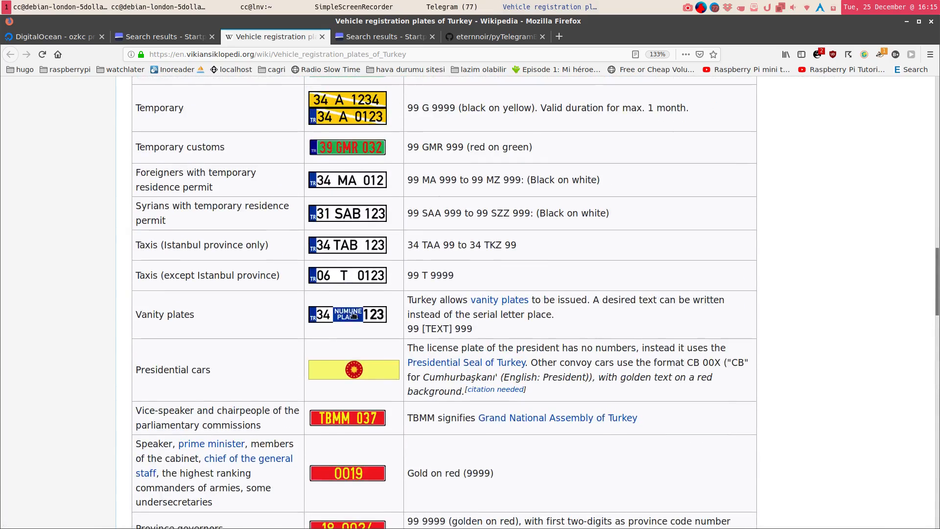
scroll(down, 3)
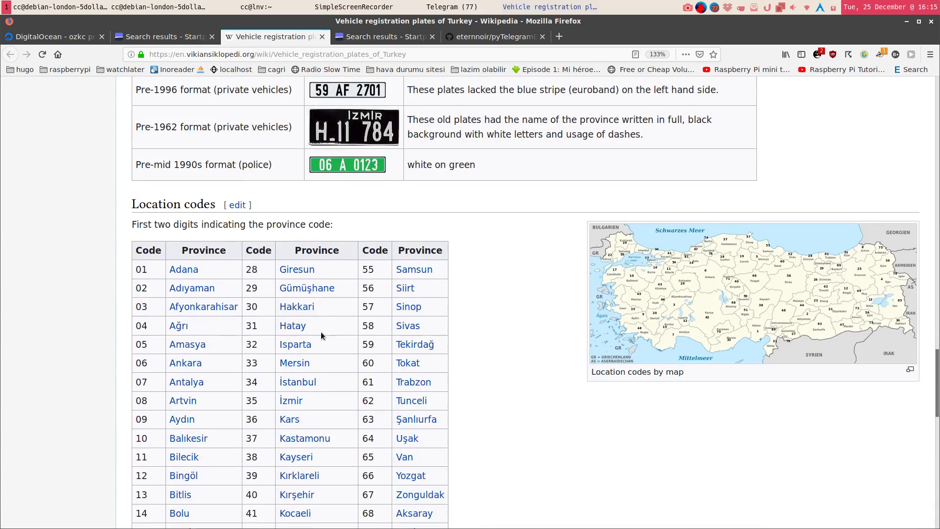
scroll(down, 3)
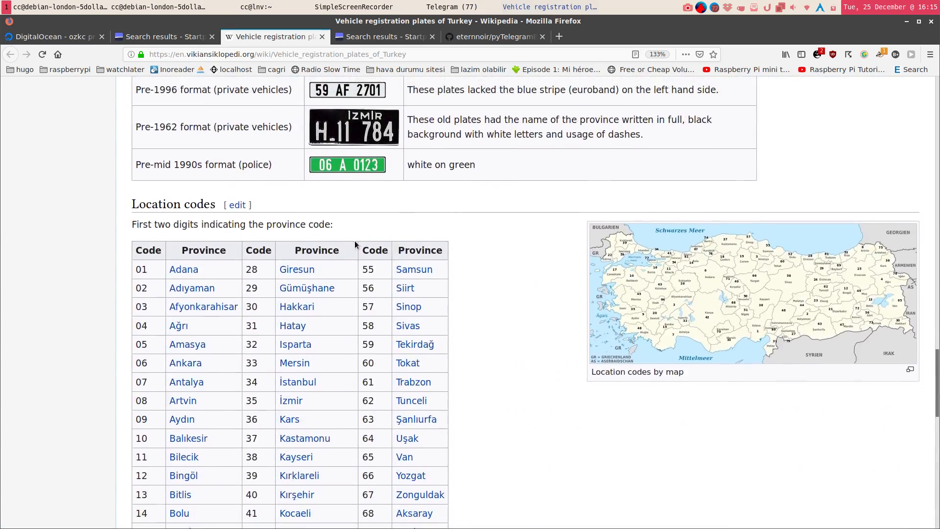
scroll(down, 3)
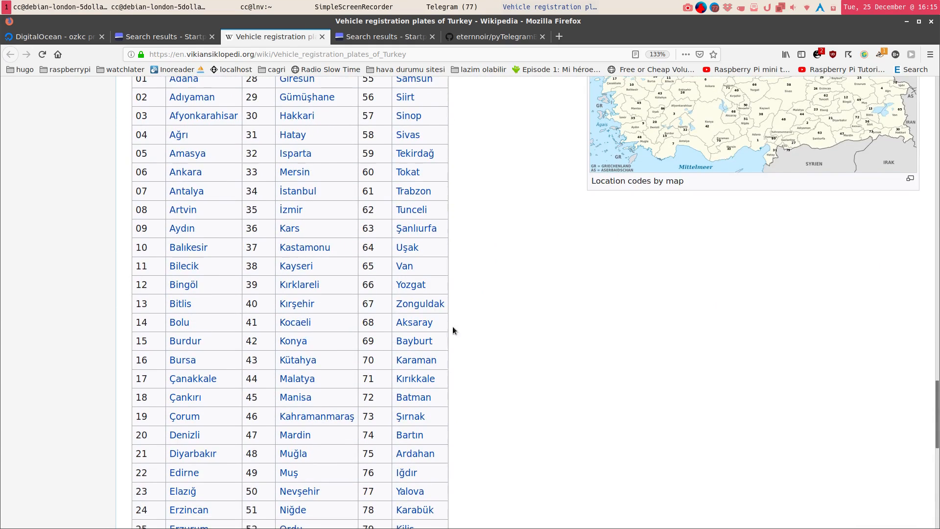
mouse_move(394, 310)
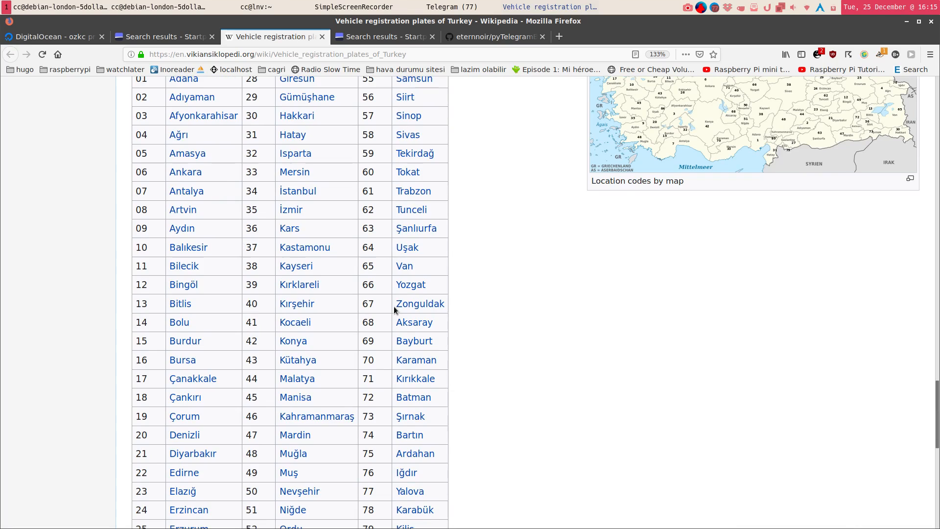
mouse_move(452, 308)
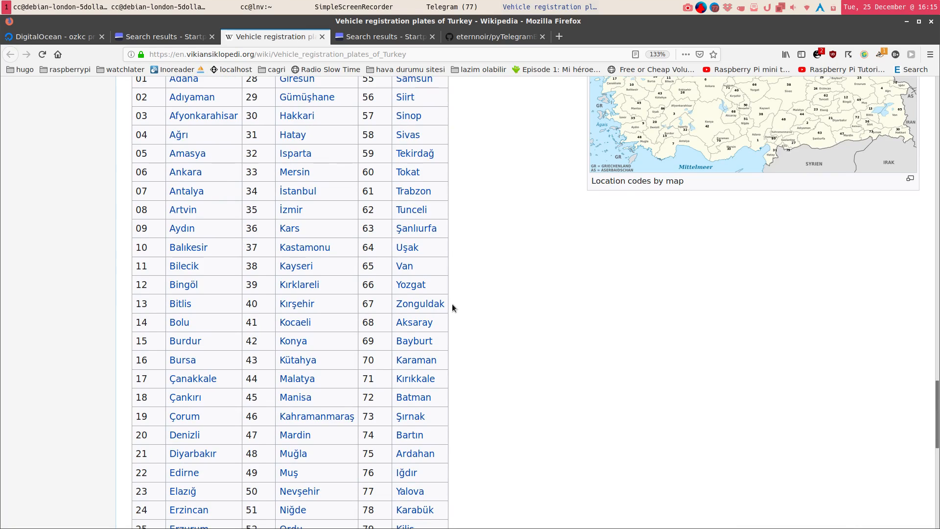
scroll(down, 3)
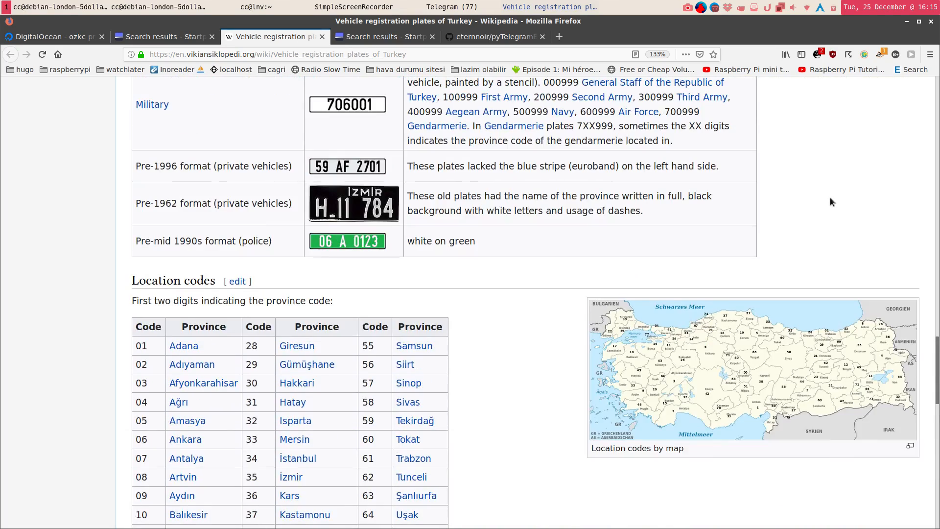
scroll(down, 3)
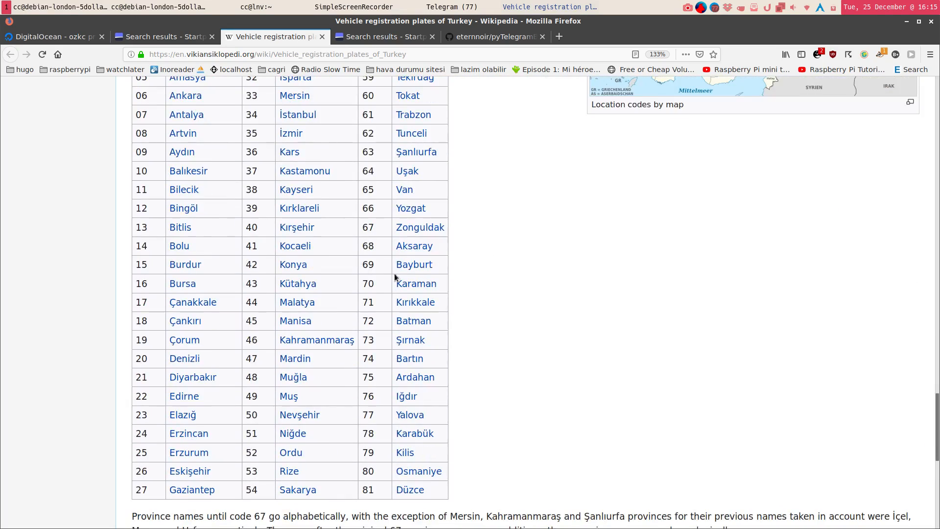
mouse_move(415, 302)
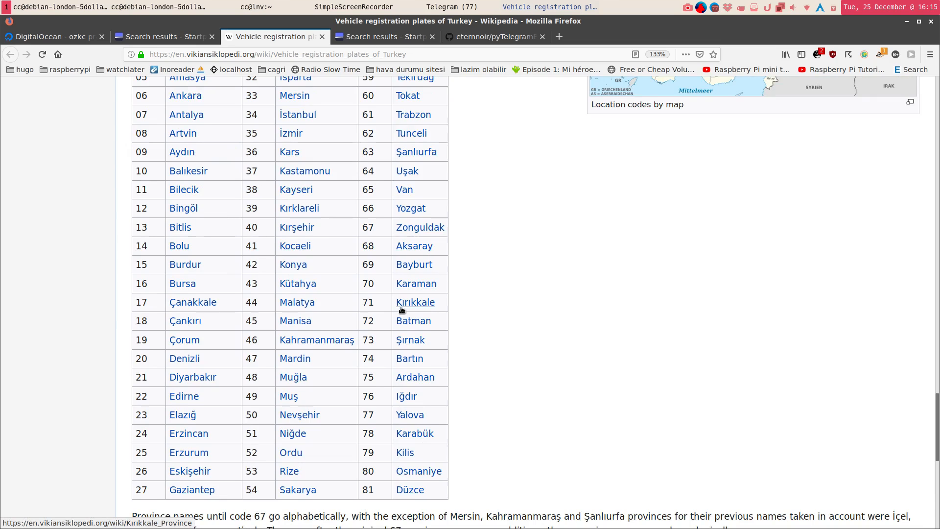
mouse_move(420, 226)
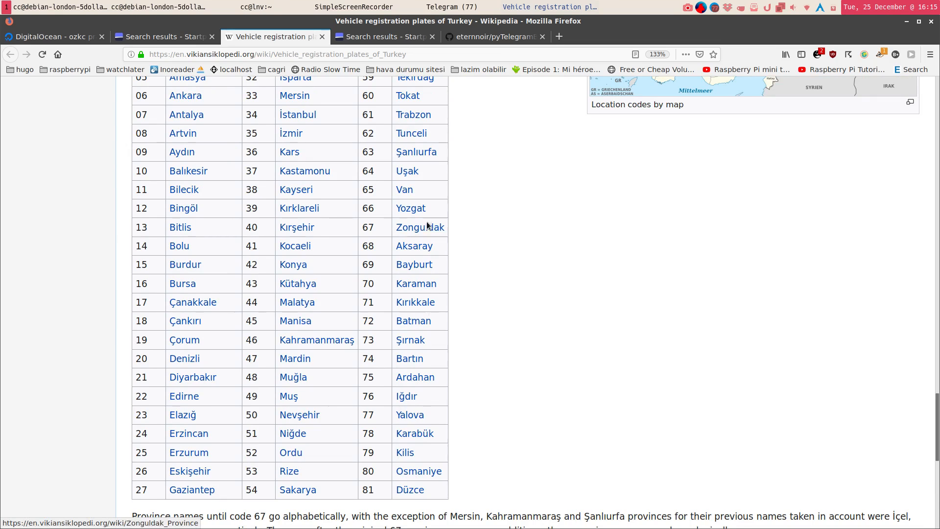
scroll(down, 3)
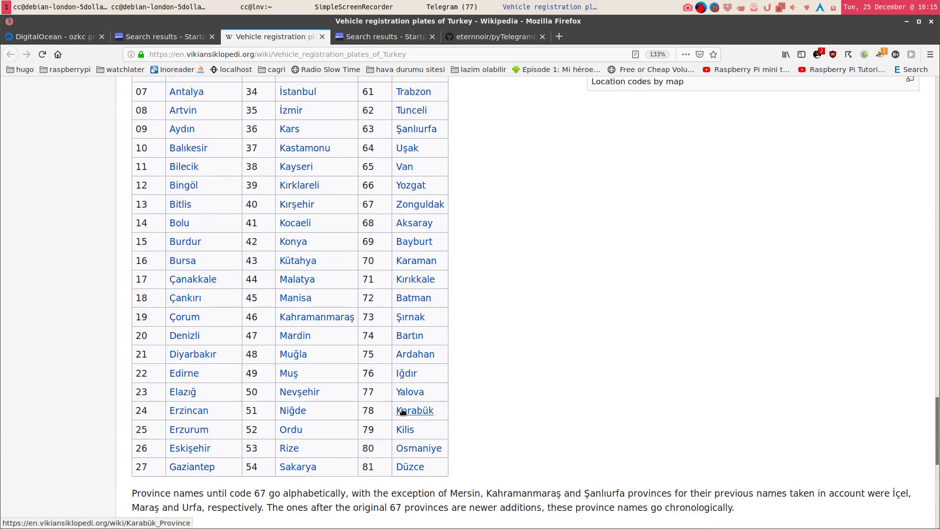
scroll(up, 3)
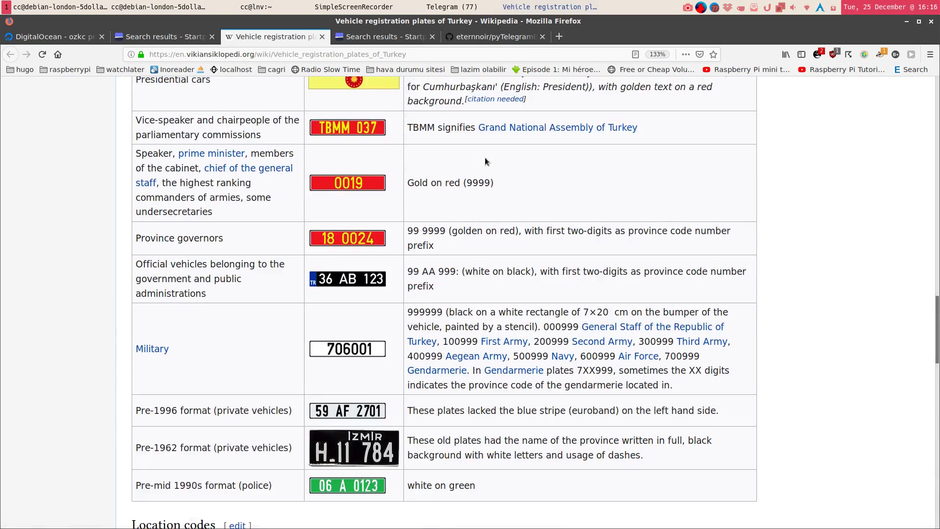
scroll(down, 3)
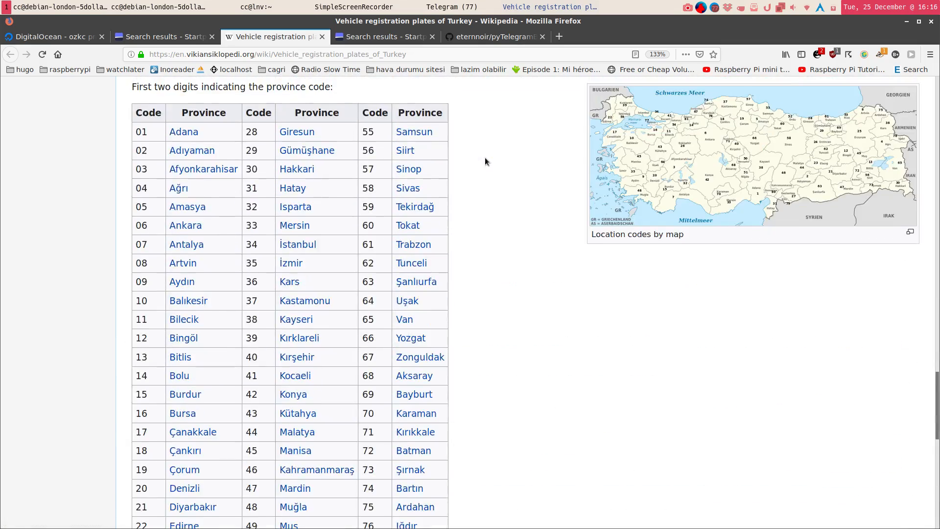
click(453, 6)
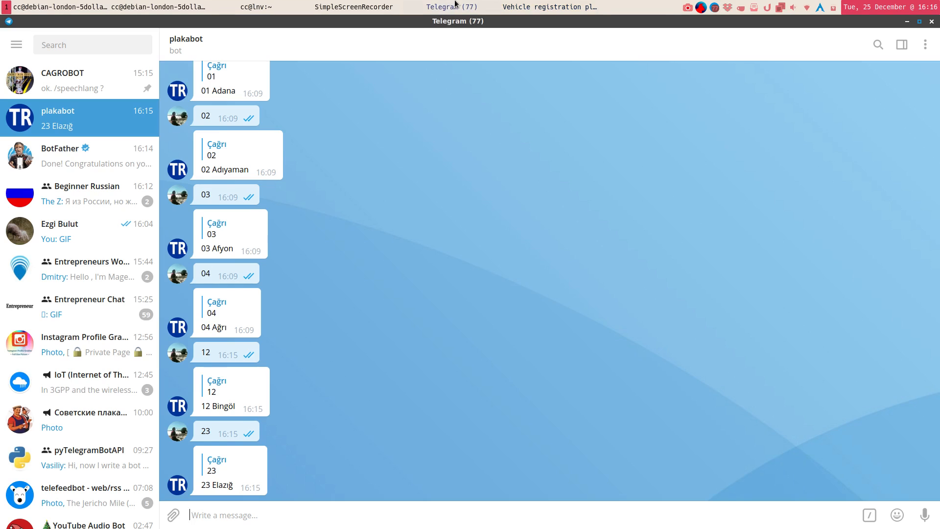
Send plakabot 34 and istanbul, both answered with 34 İstanbul.
text(34)
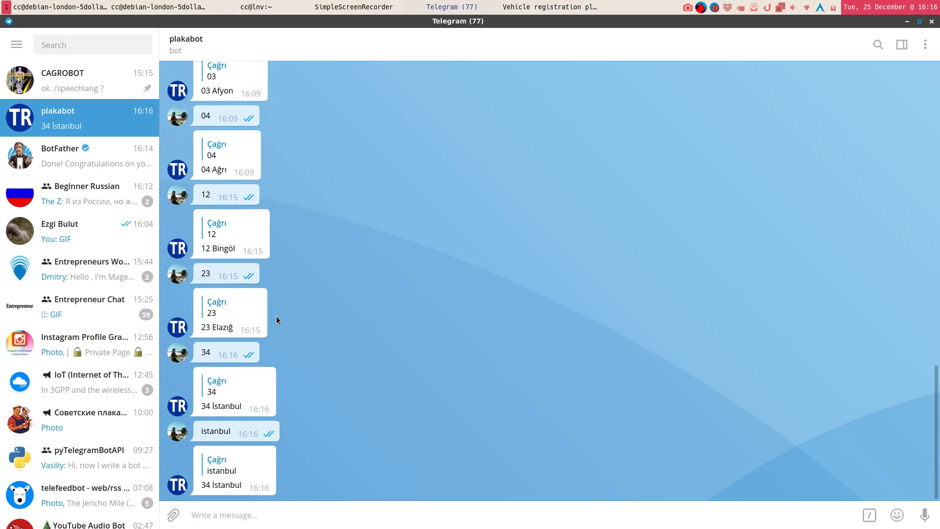
mouse_move(395, 166)
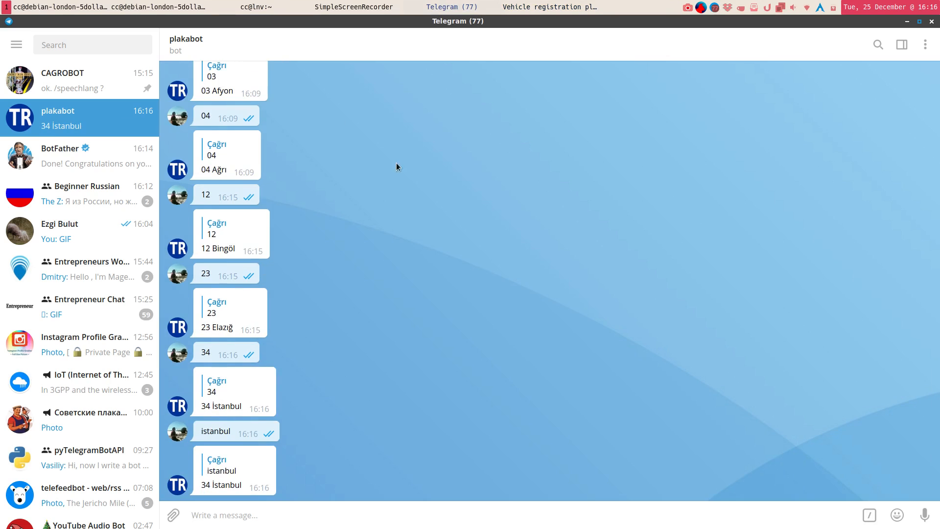
mouse_move(311, 130)
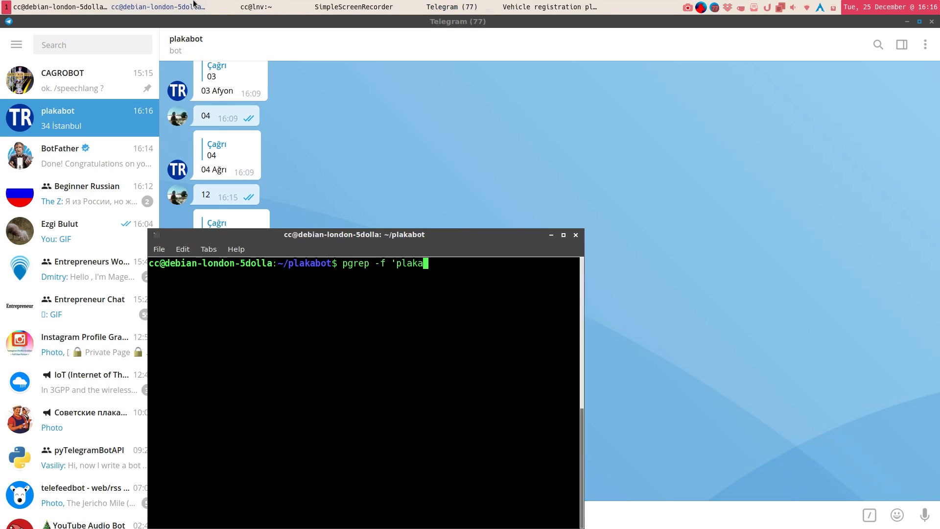
Correct and run the pgrep search for the plakabot.py process name.
key(BackSpace)
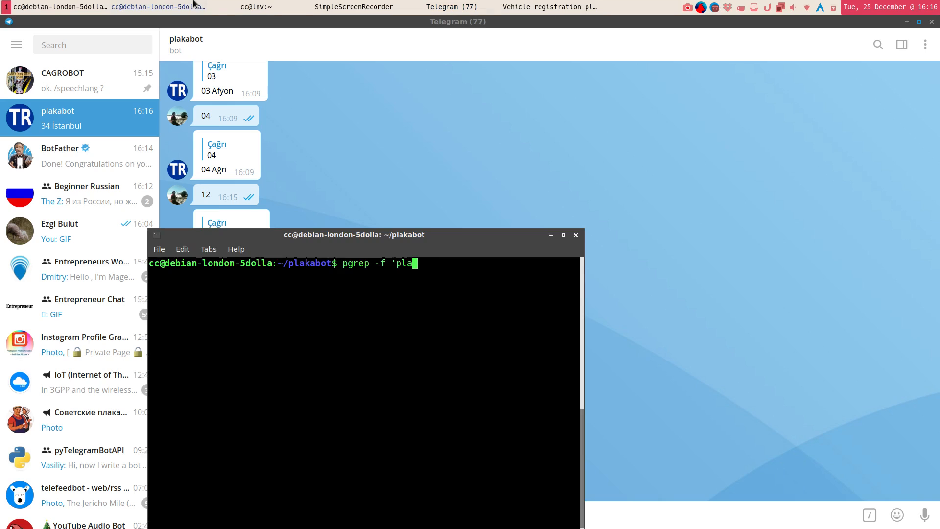
text(ka)
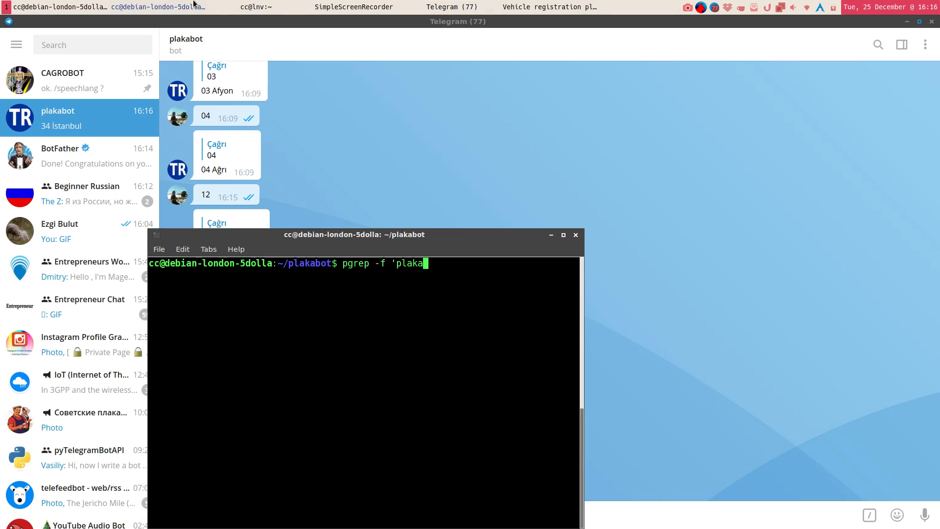
text(bot.py')
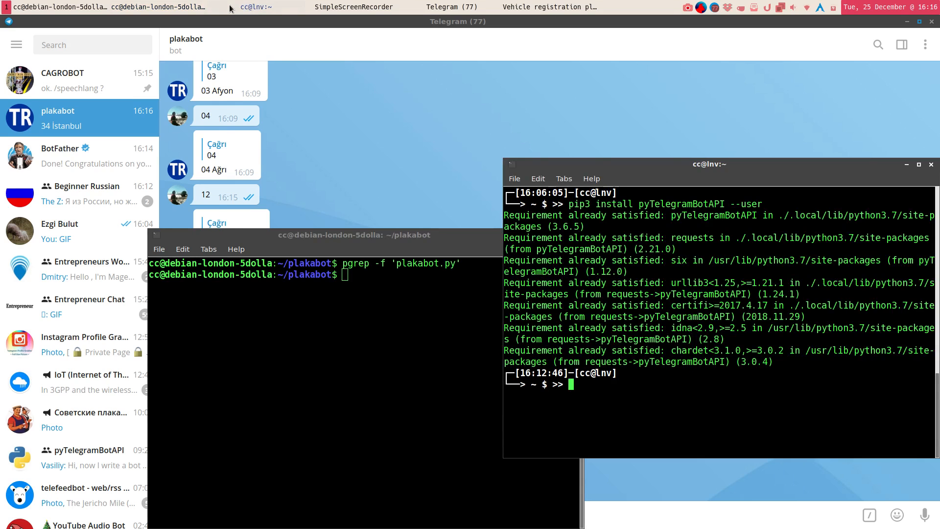
mouse_move(324, 399)
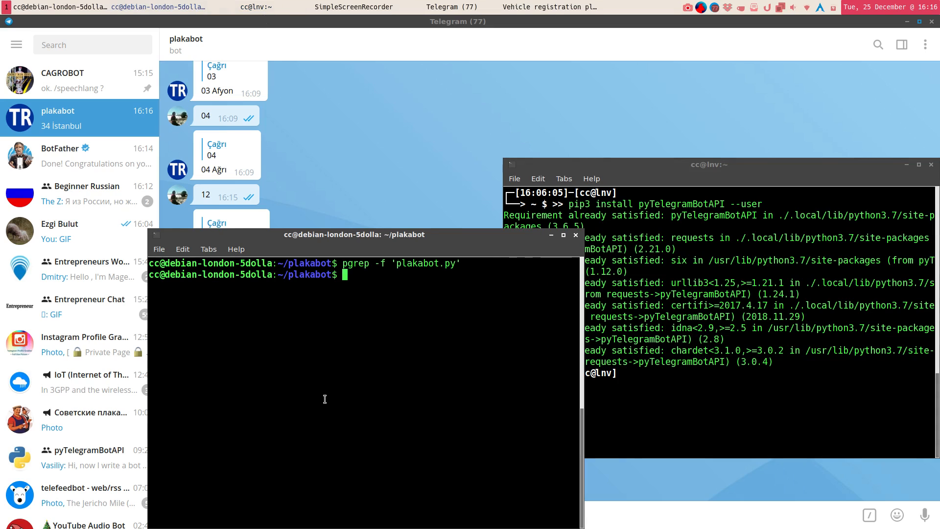
On the server session pgrep for plakabot.py again and kill the running bot process 21947.
click(452, 6)
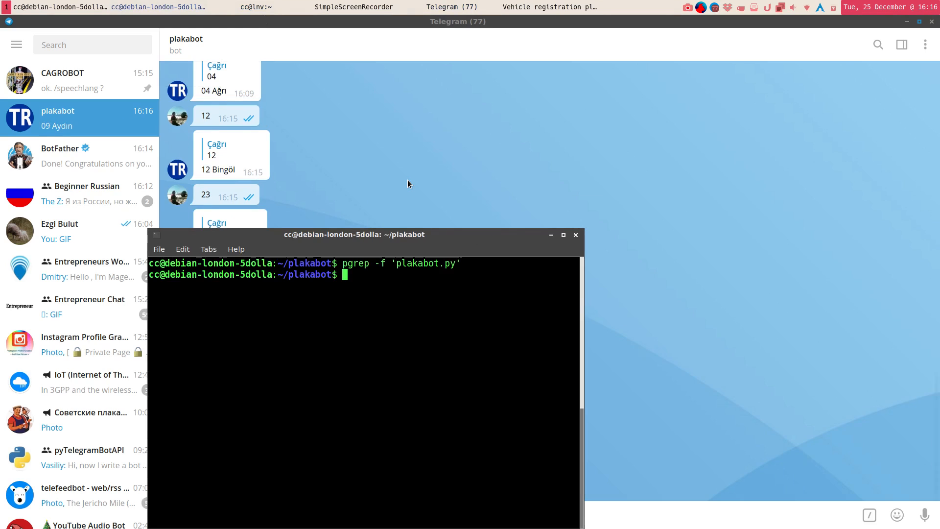
text(pgrep -f 'plakabot.py')
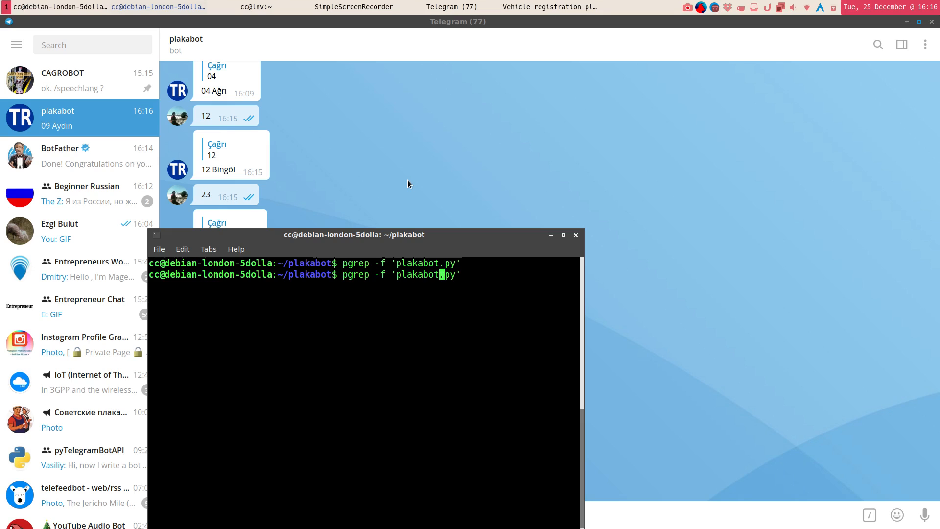
text(kill 21)
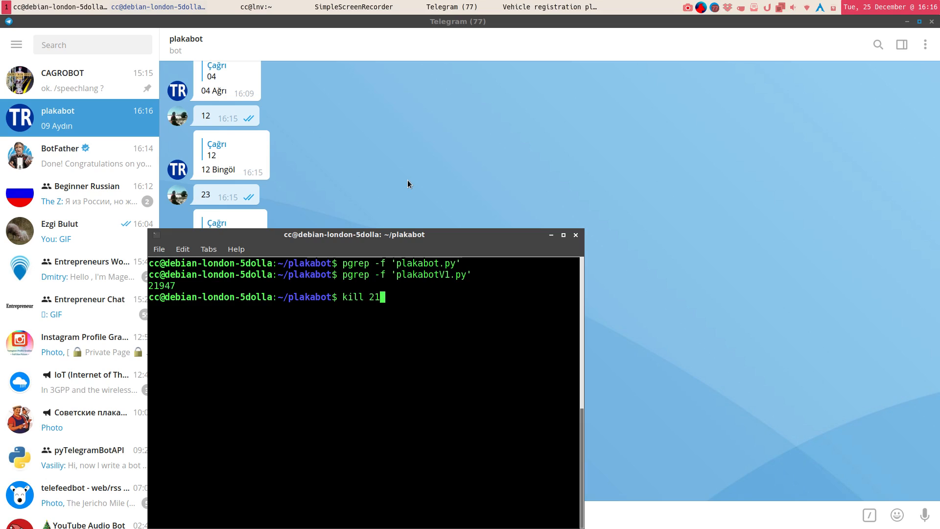
key(Return)
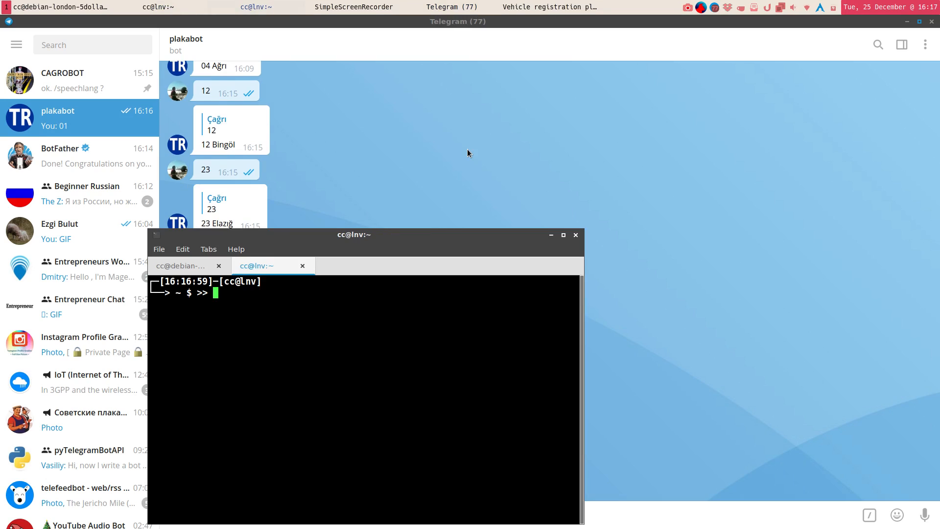
cd into Projects/plakabot and list its files, showing plakabotV1.py and stuff.py.
text(cd Plaka)
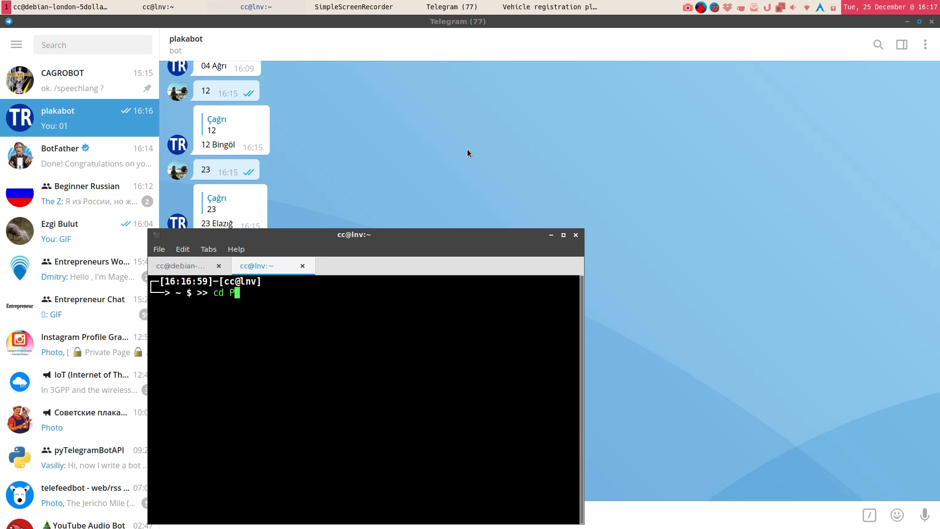
key(Tab)
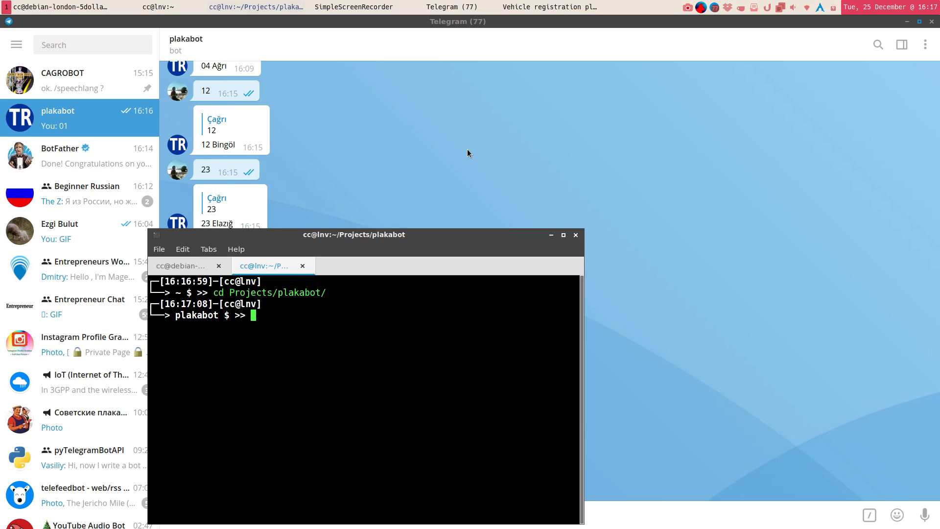
text(ls)
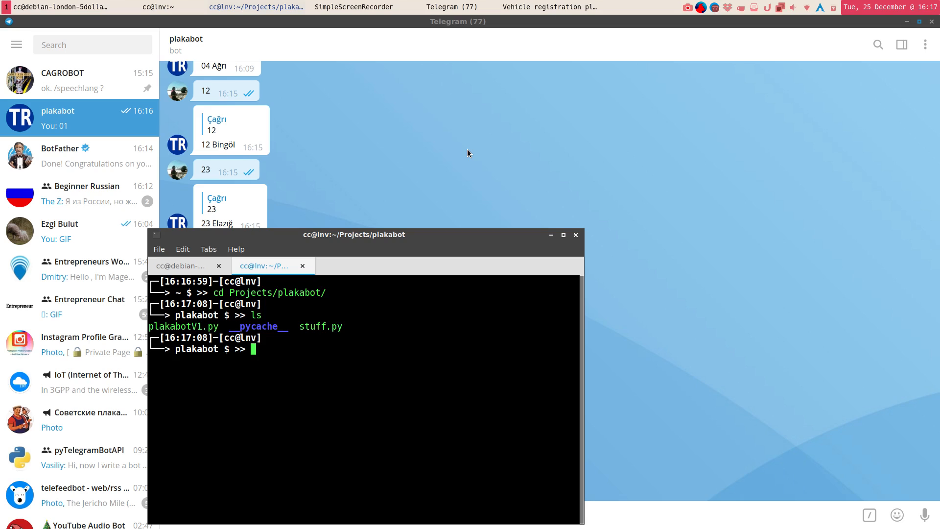
text(vim)
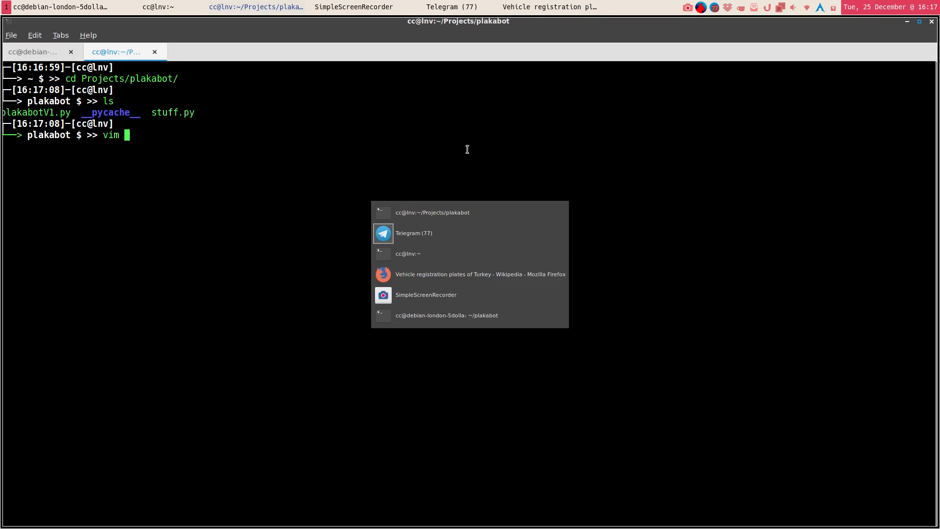
Open plakabotV1.py in vim and scroll to the start command handler.
text(pl)
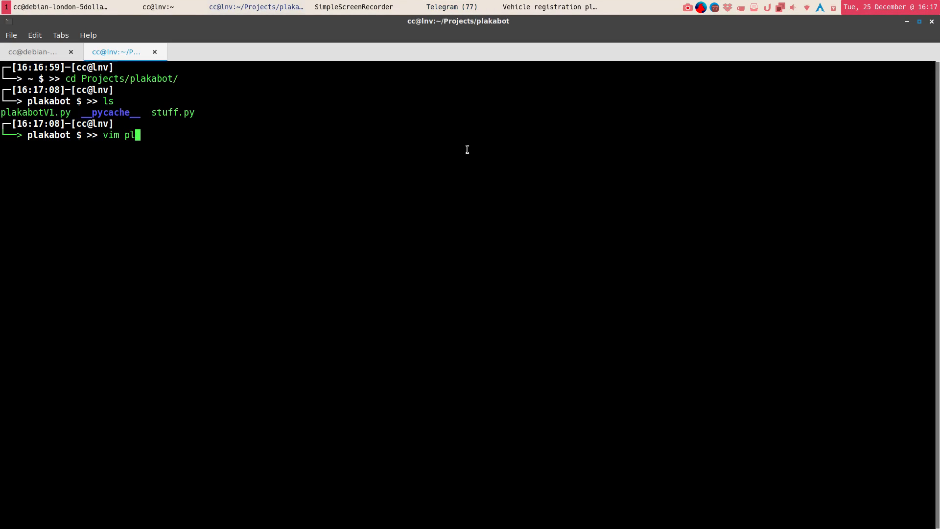
key(Return)
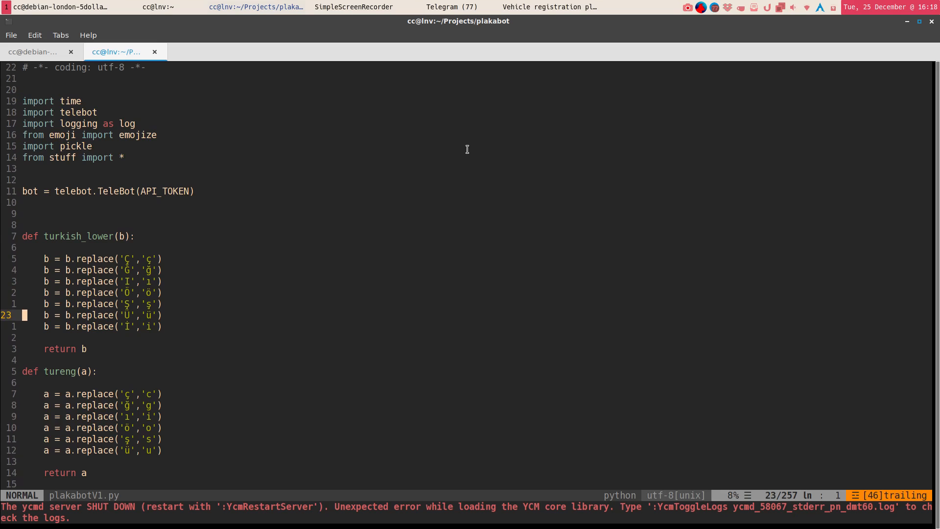
scroll(down, 3)
text(@)
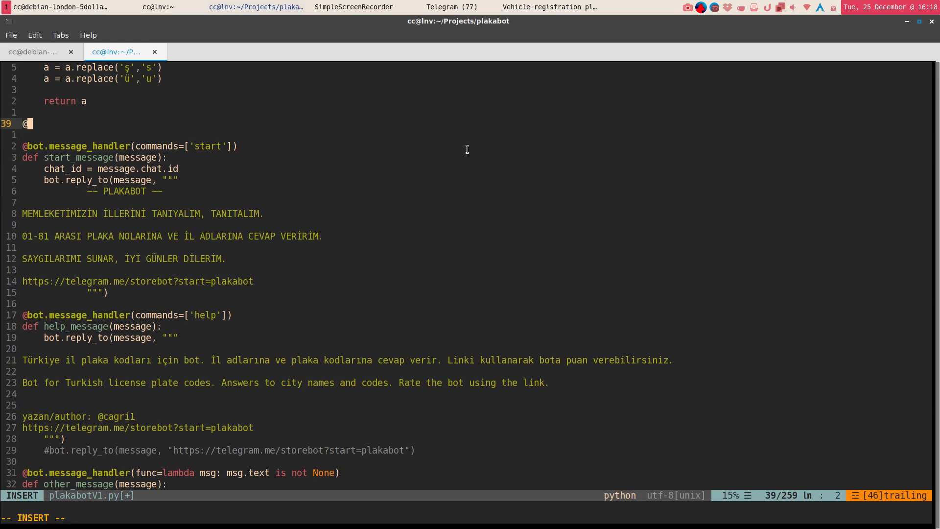
text(bot.)
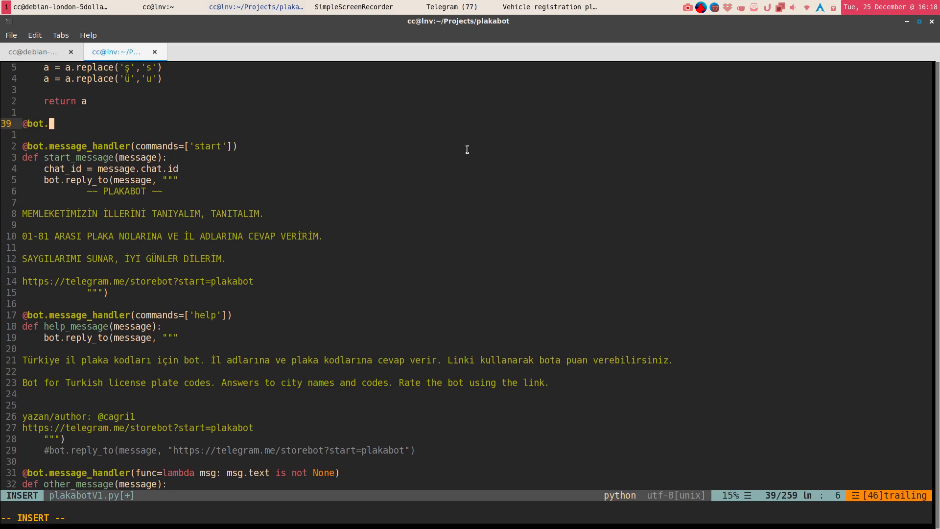
text(message)
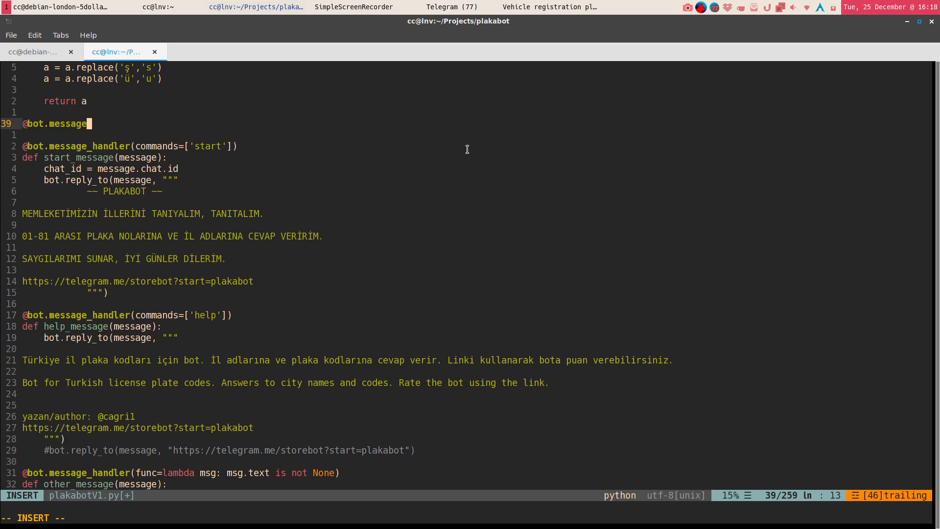
text(_handler(commands=[)
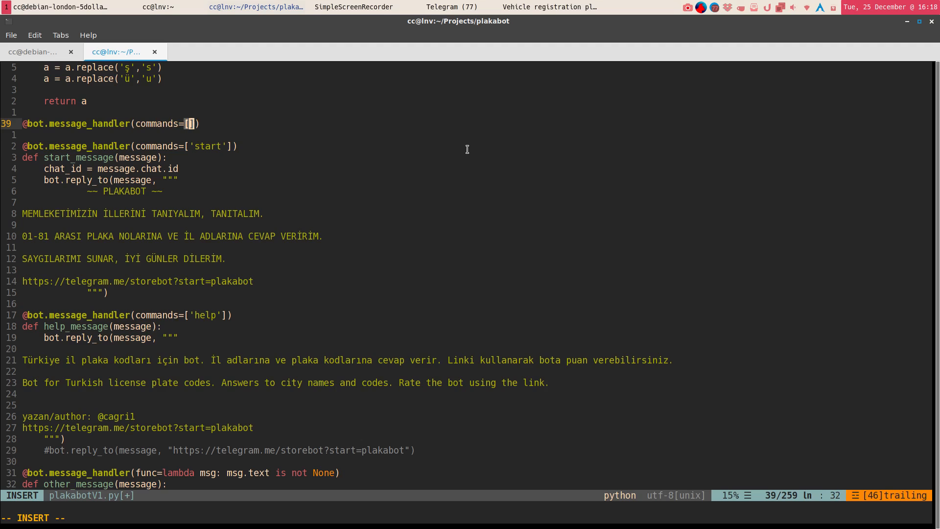
text(wha')
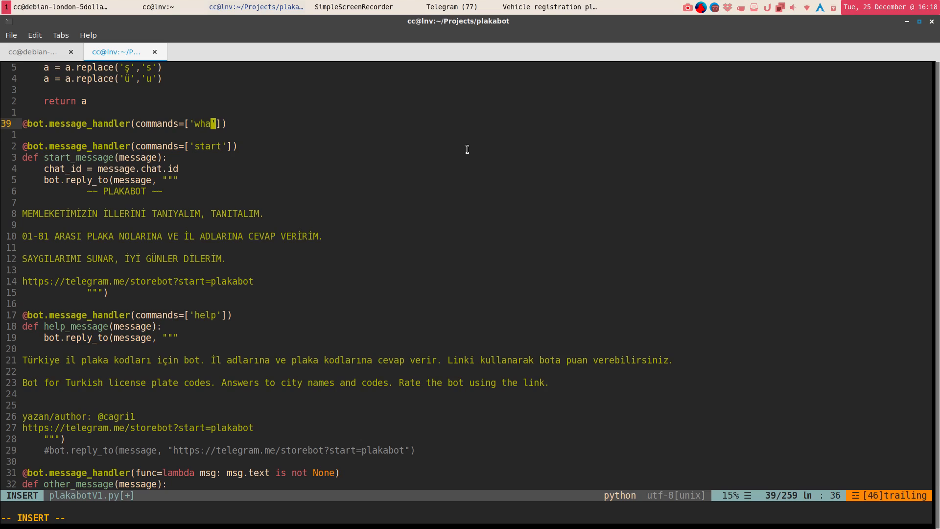
text(tsup)
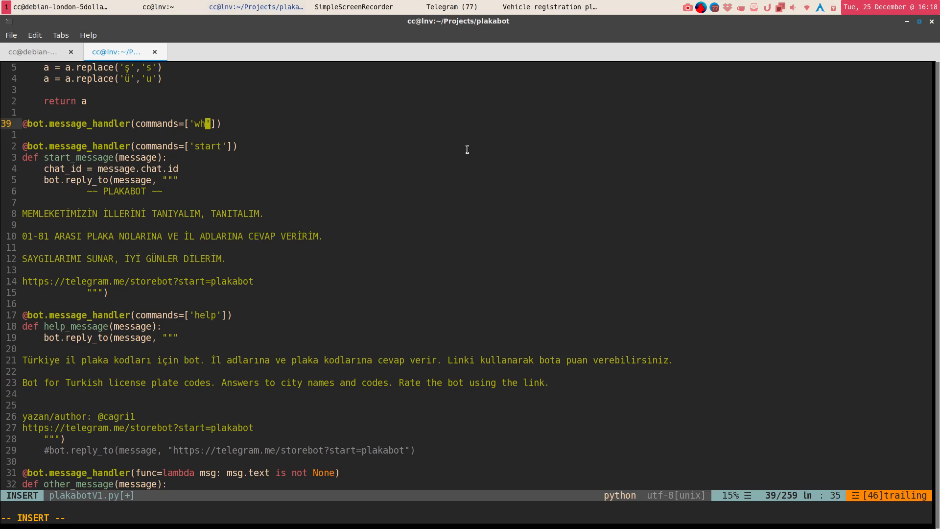
key(BackSpace)
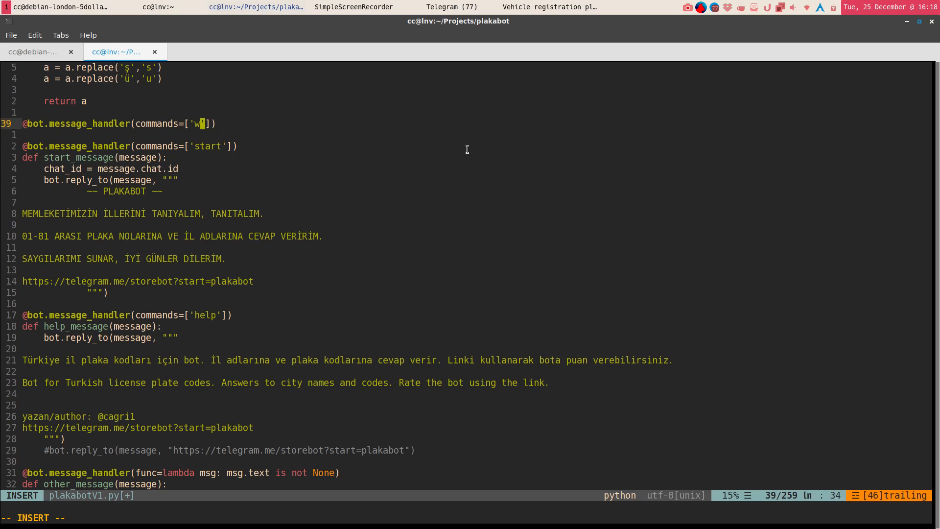
text(s)
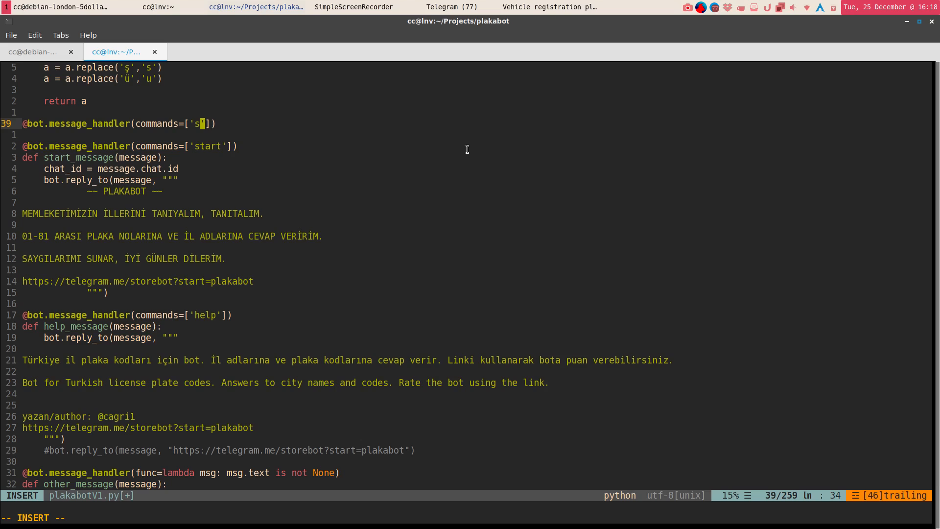
Add the function header def whatsup_message(message): beneath the decorator.
text(whatuo)
text(def)
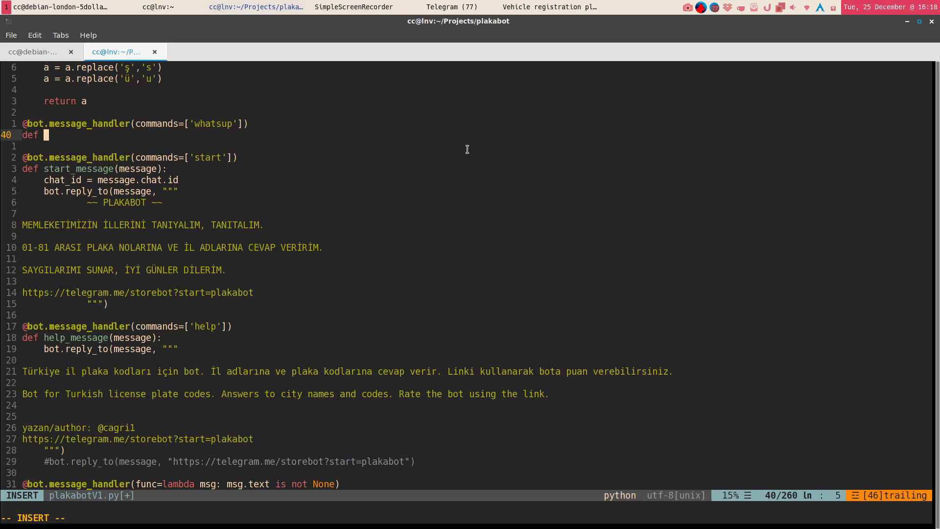
text(whatsup)
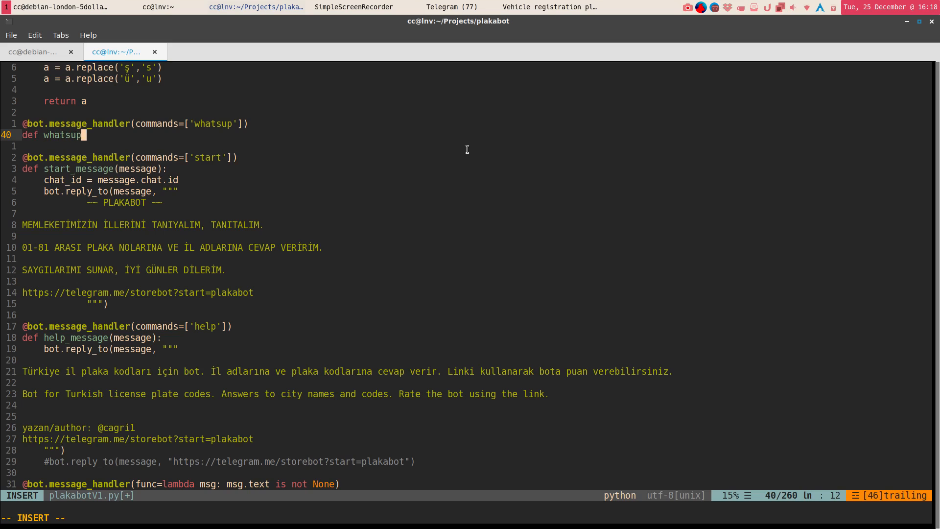
text(_message)
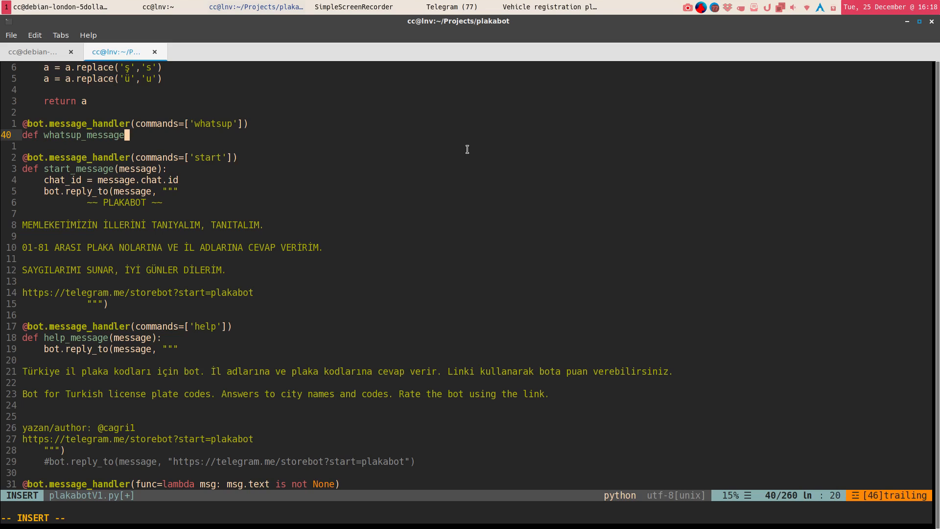
text((message):)
text(chat_id)
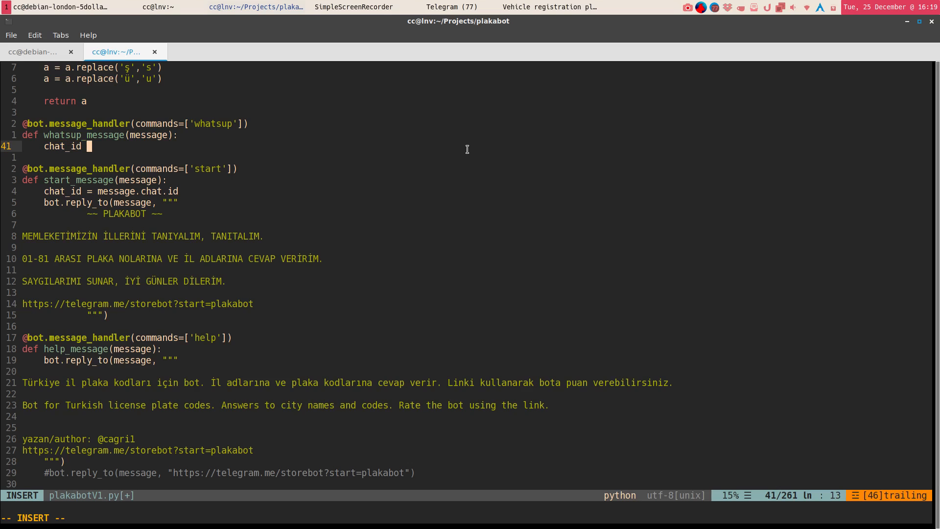
Write chat_id = message.chat.id and bot.reply_to(message, 'notmuch') in the handler body.
text(=)
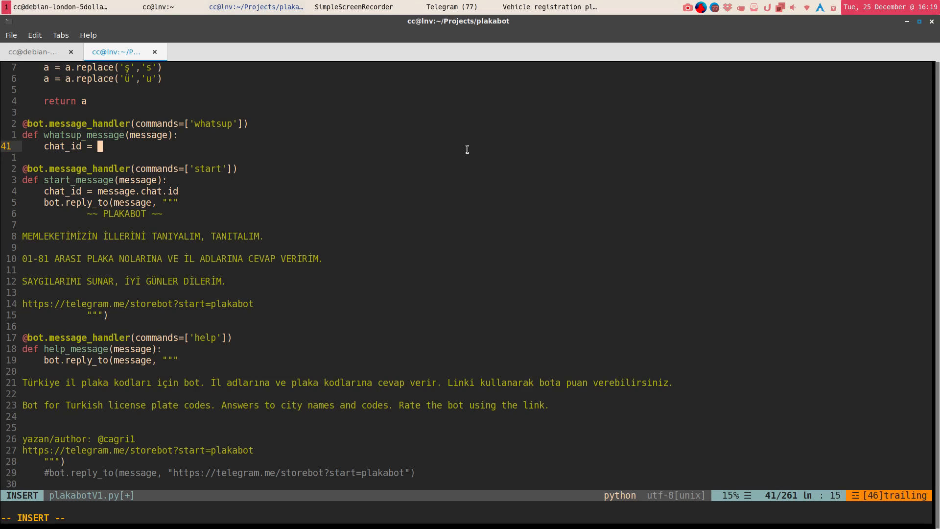
text(message)
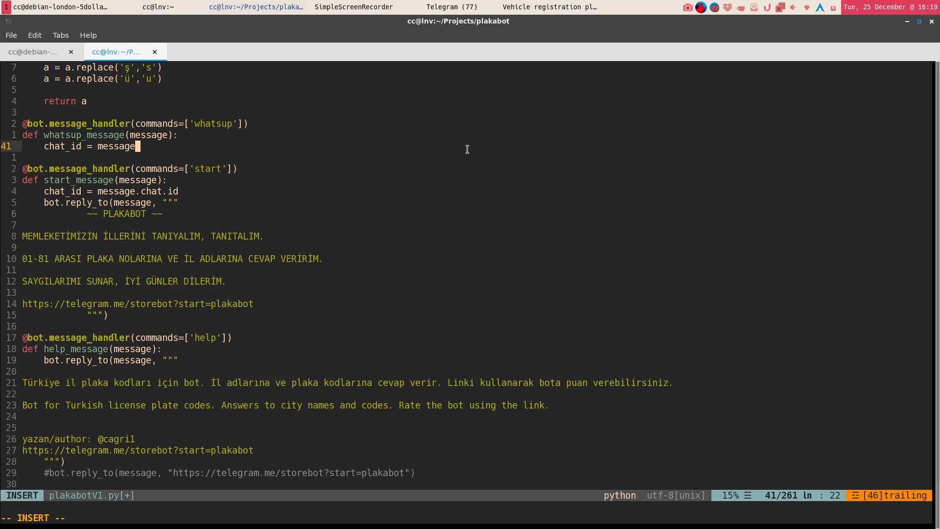
text(.chat)
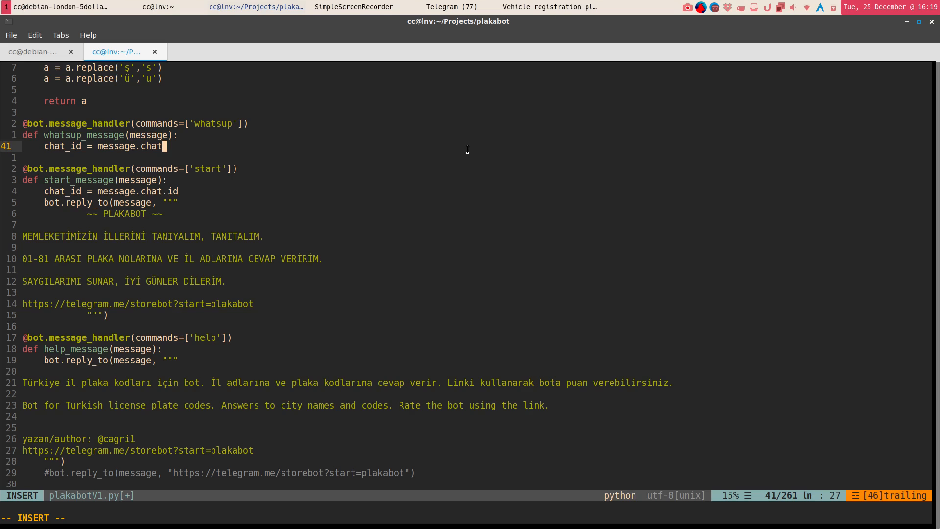
text(.)
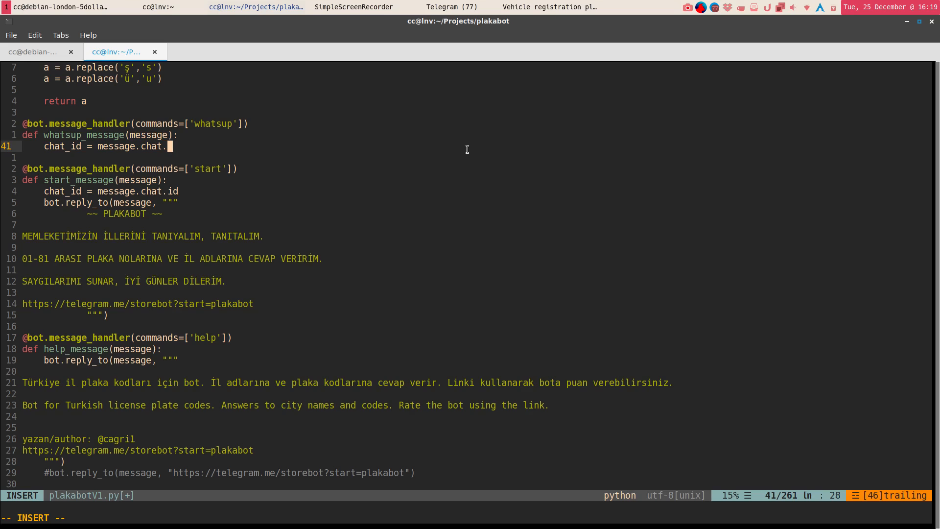
text(id)
text(bot.)
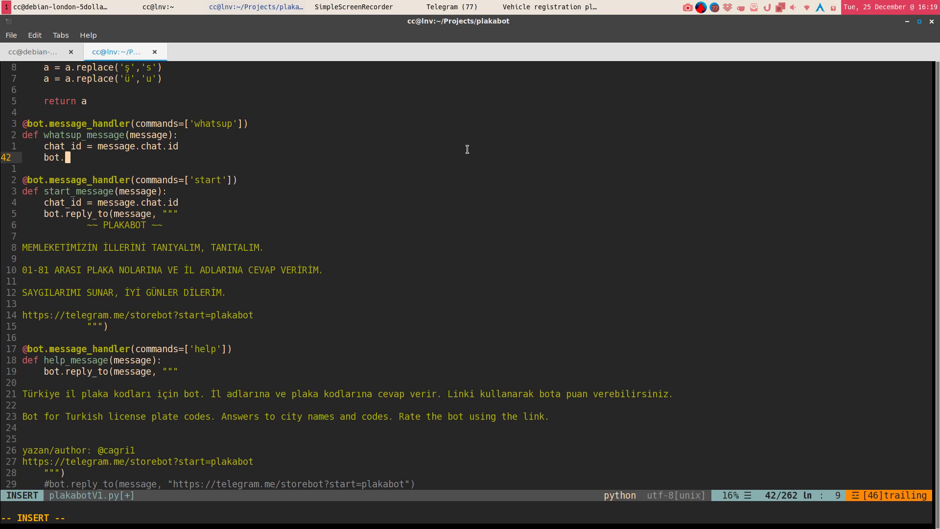
text(reply_to(message,)
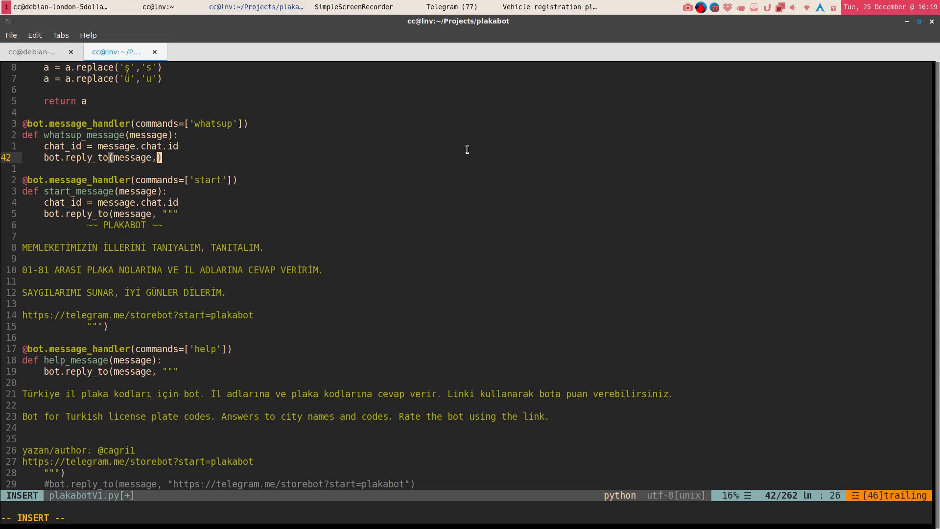
text('n)
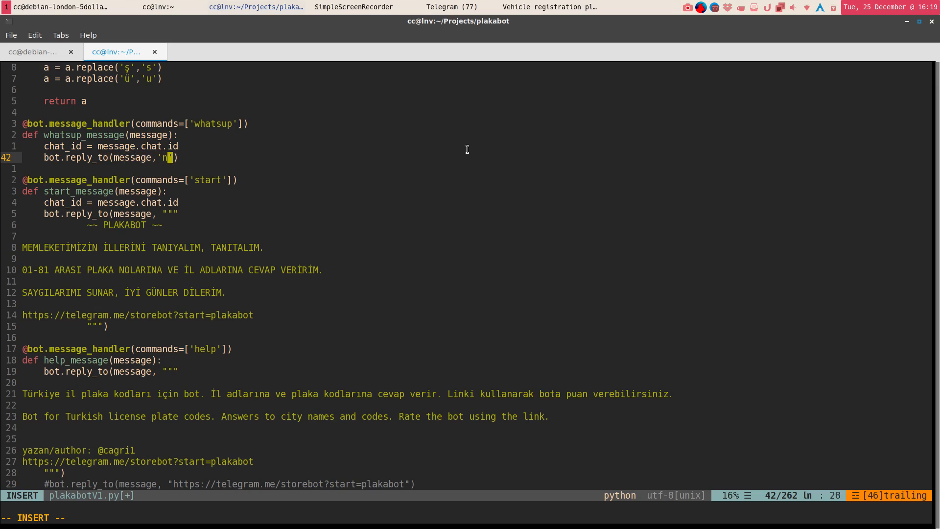
text(otmuch)
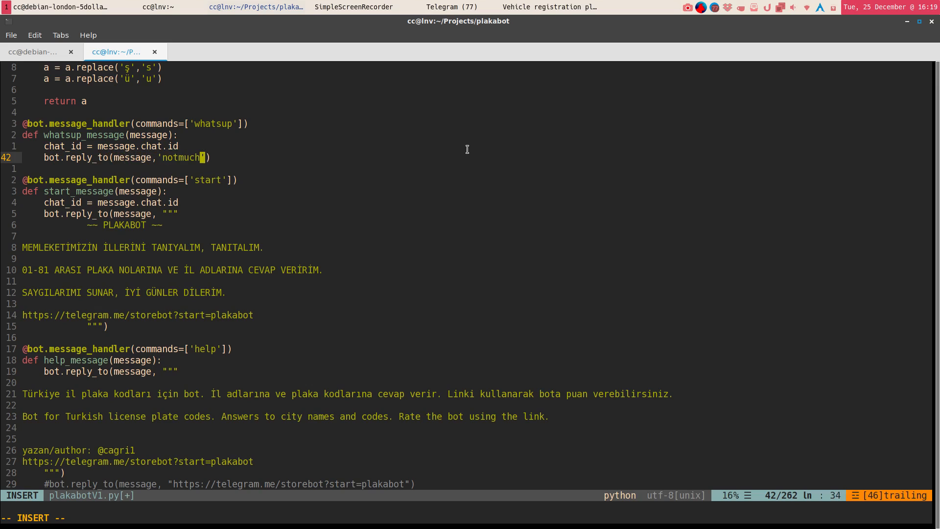
key(Return)
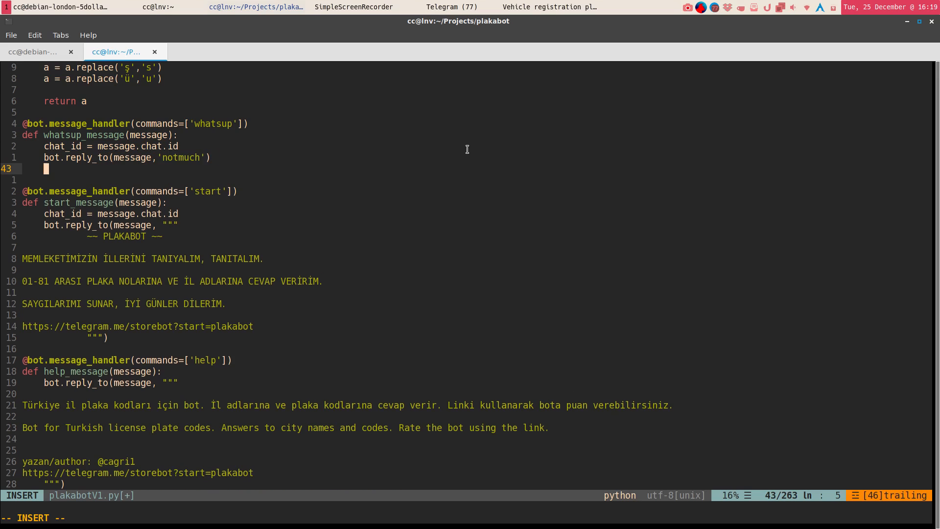
Add bot.send_message(chat_id, 'sup withyou') and leave insert mode to save plakabotV1.py.
text(bot.)
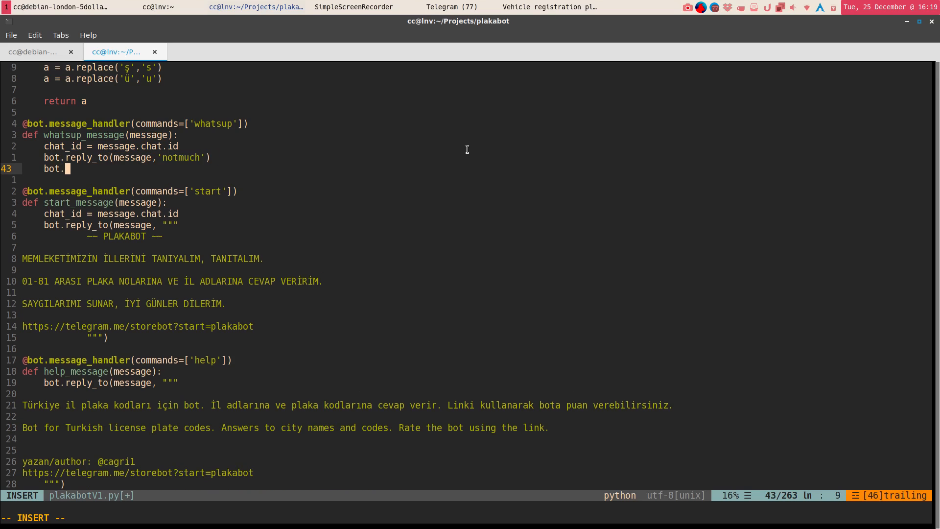
text(send_message()
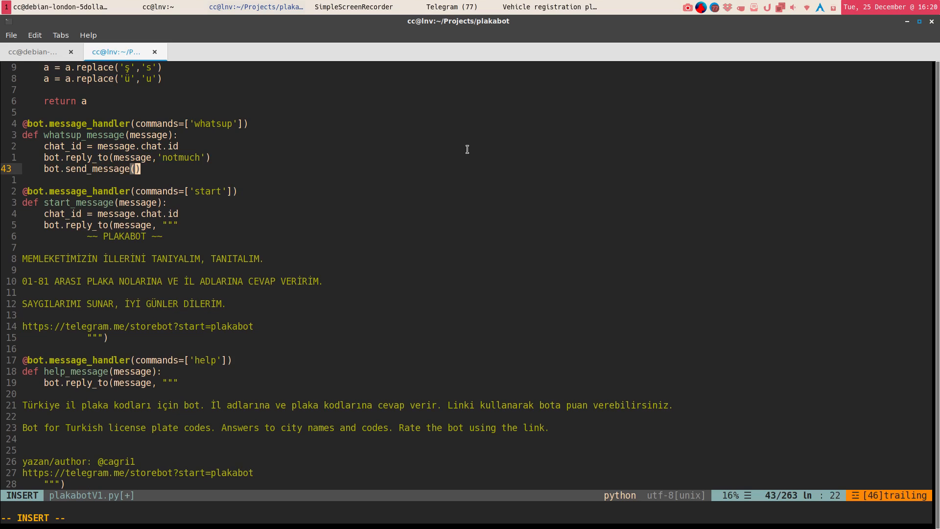
text(chat_id,)
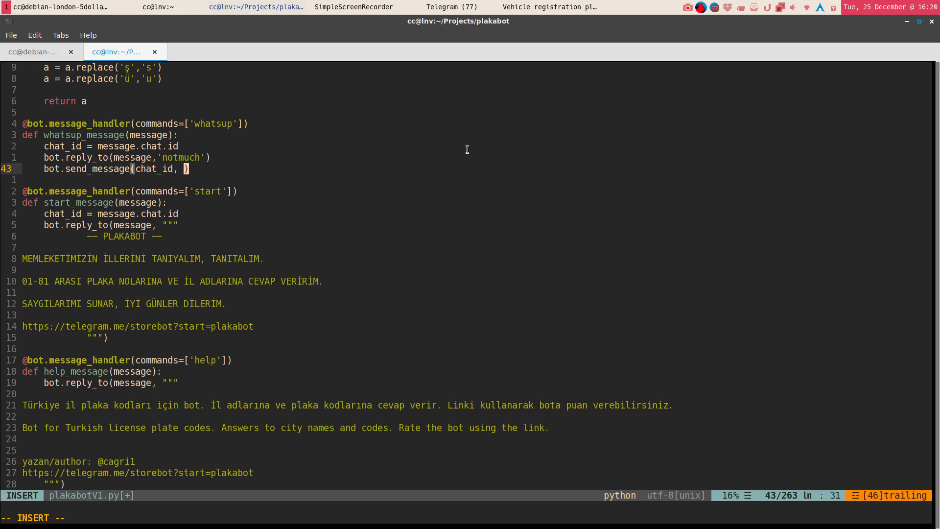
text('suo')
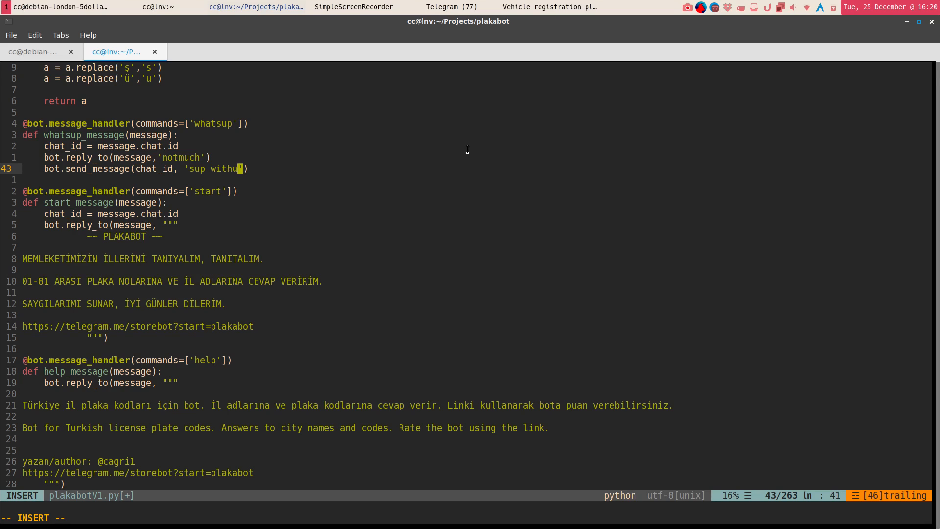
text(yo)
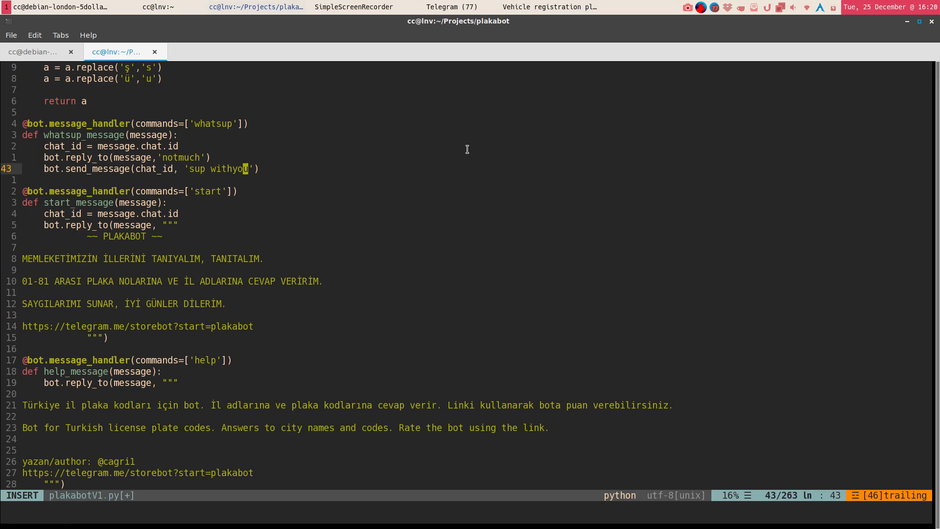
key(Escape)
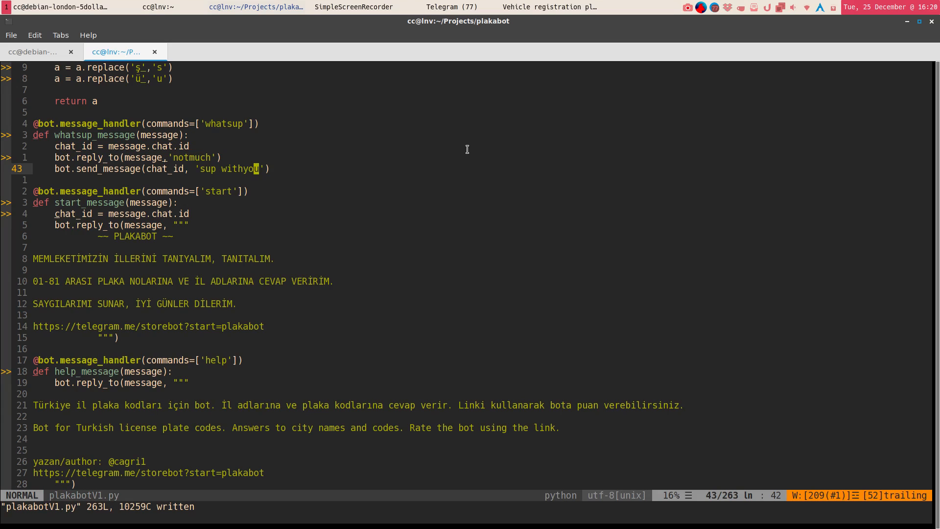
mouse_move(384, 111)
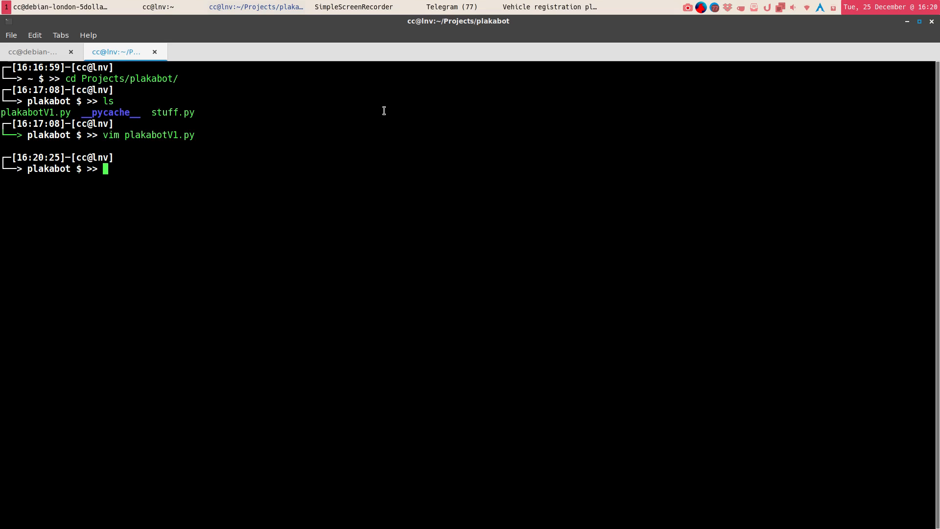
Run python3 plakabotV1.py in the terminal to start the bot.
text(python3)
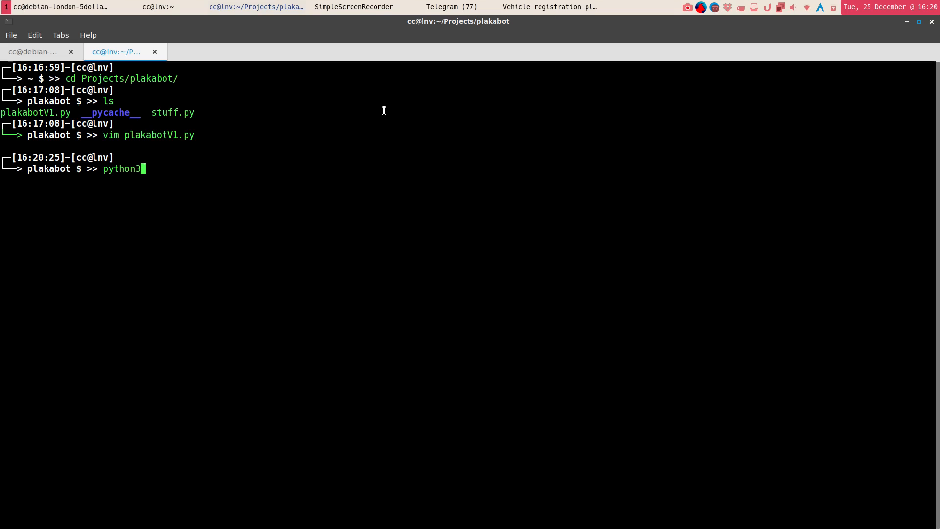
text(plakabotV1.py)
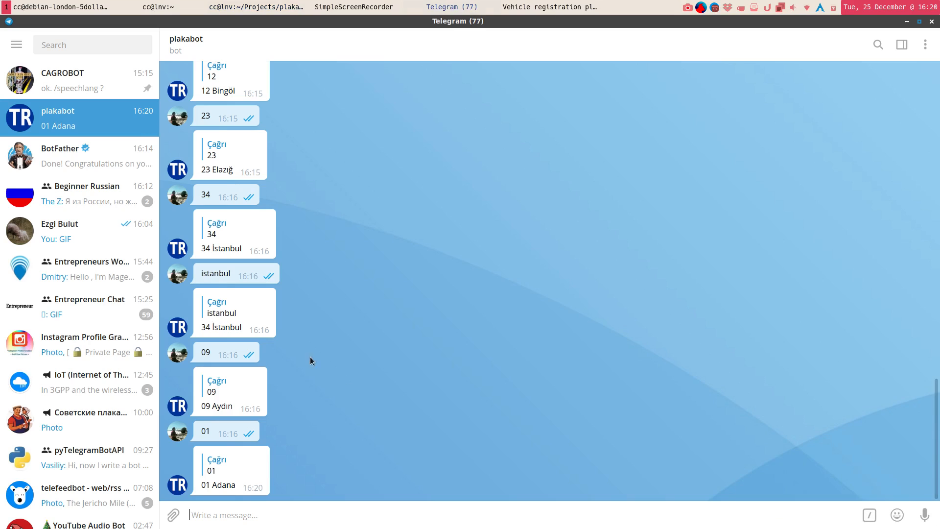
mouse_move(272, 406)
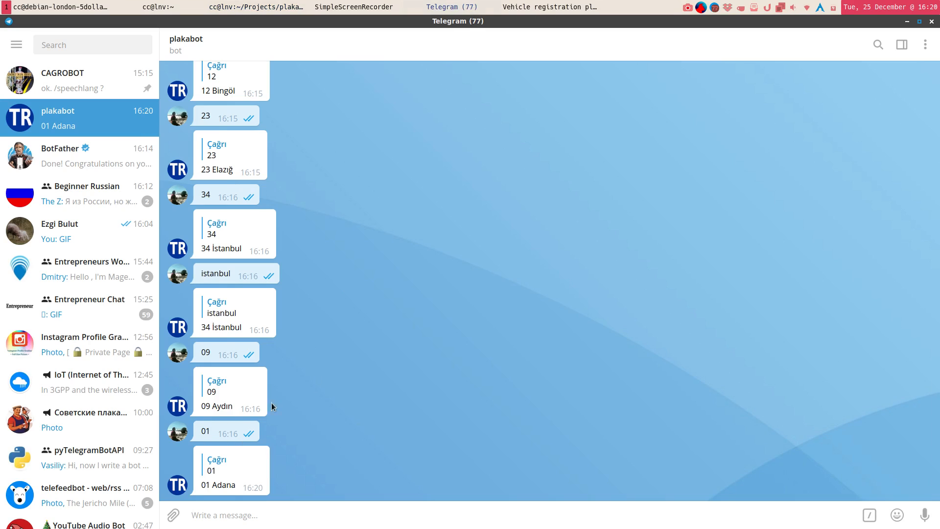
mouse_move(200, 442)
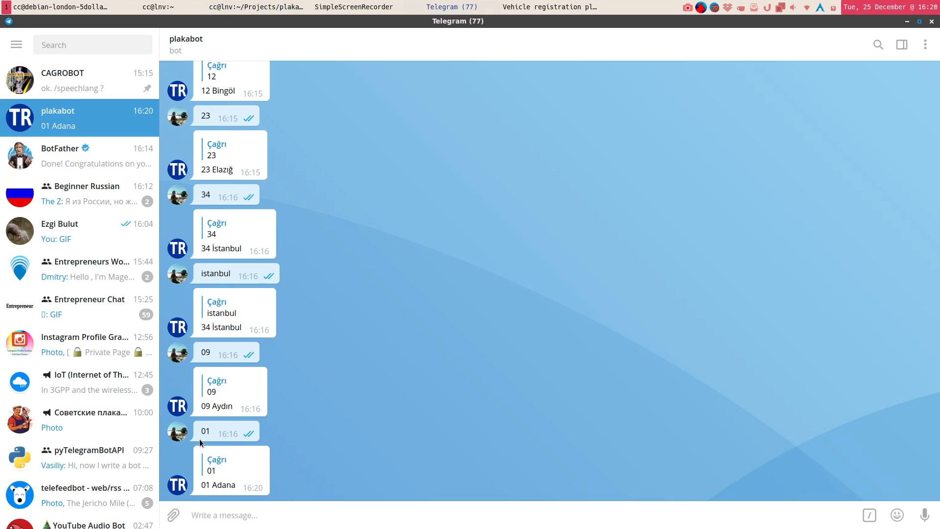
mouse_move(201, 392)
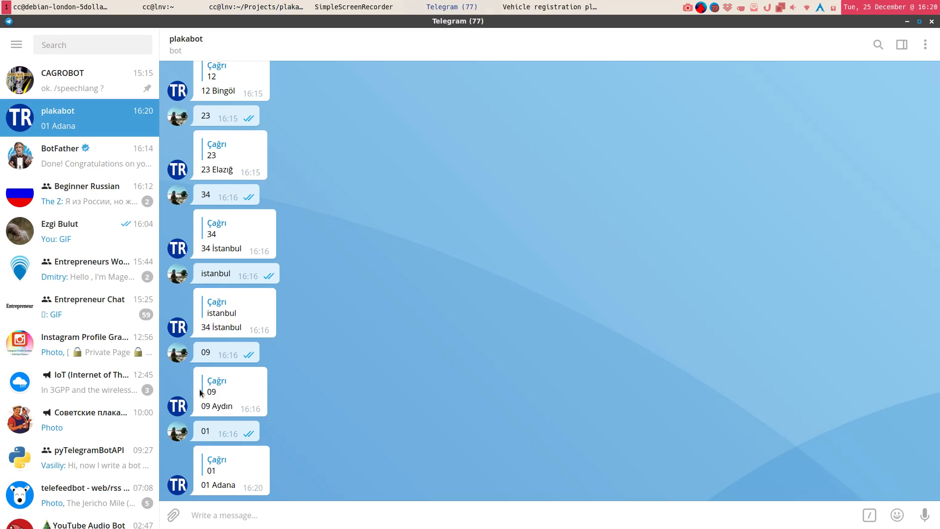
Send /whatsup to plakabot in Telegram and receive 'notmuch' and 'sup withyou', returning to the terminal.
text(what)
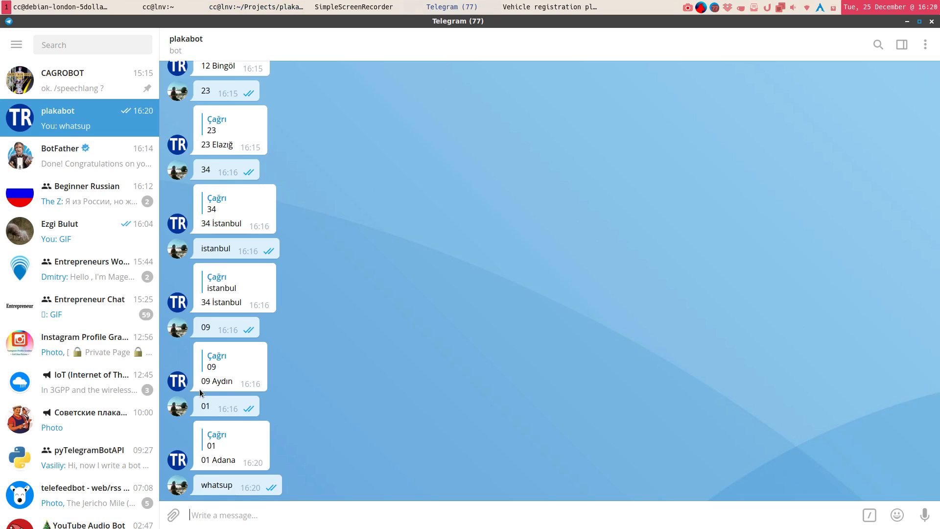
text(/whats)
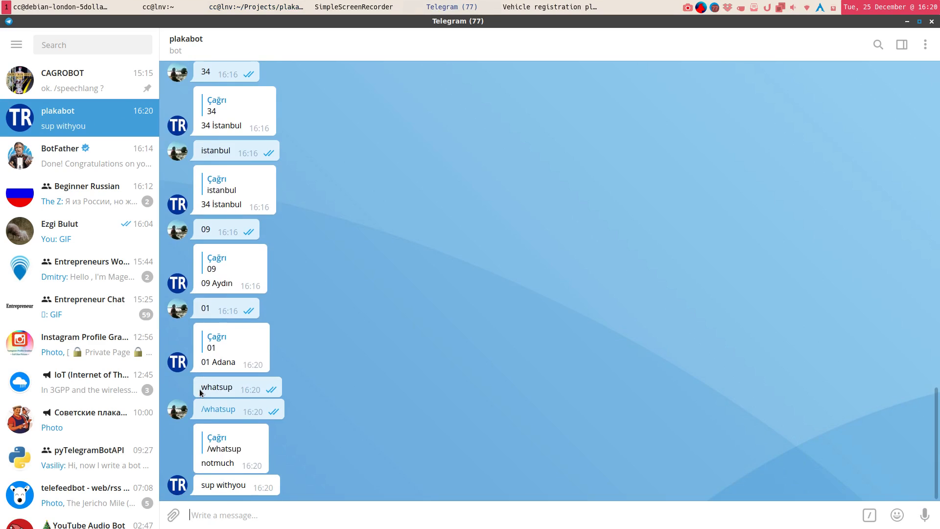
mouse_move(226, 460)
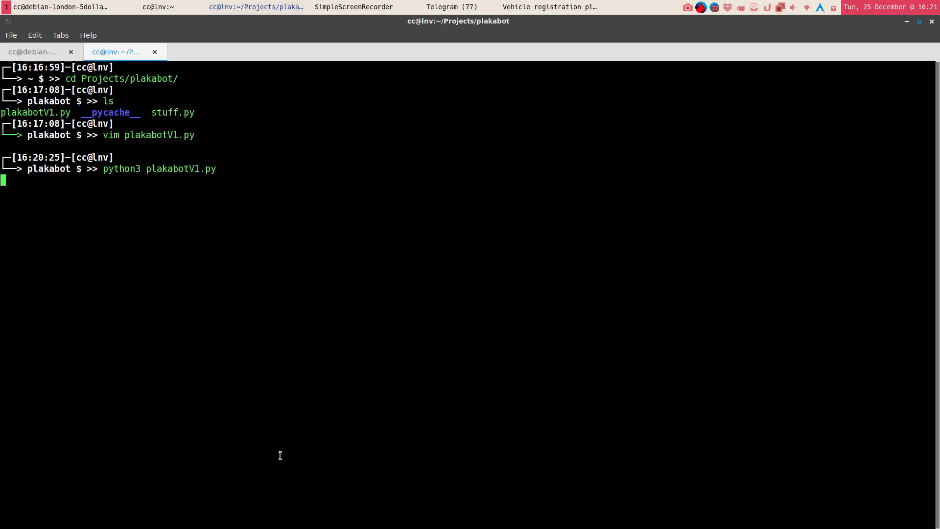
click(451, 7)
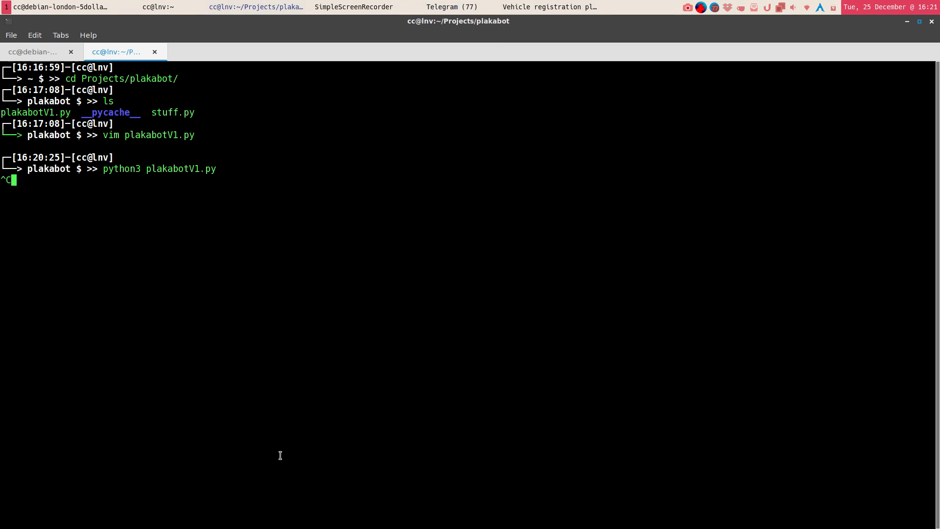
Interrupt the bot with Ctrl+C and reopen plakabotV1.py in vim, scrolling through the plate-code elif chain.
key(ctrl+c)
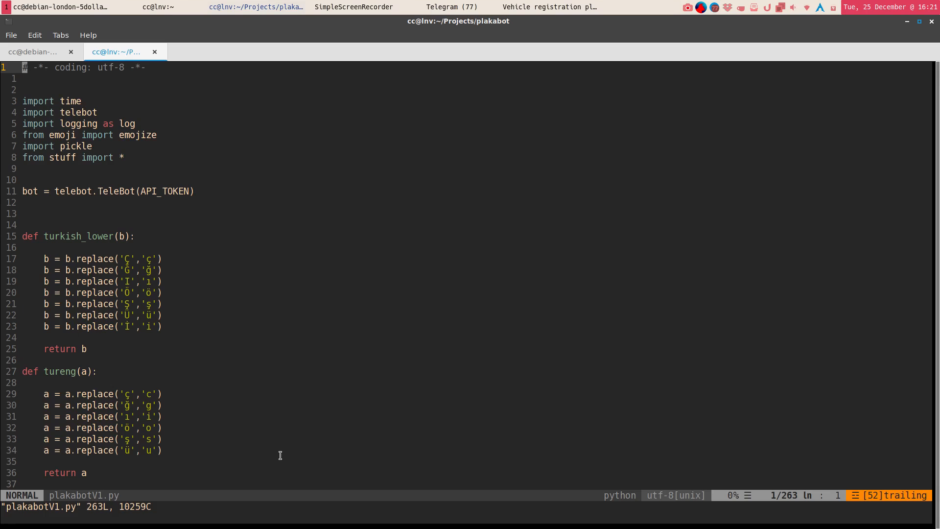
scroll(down, 3)
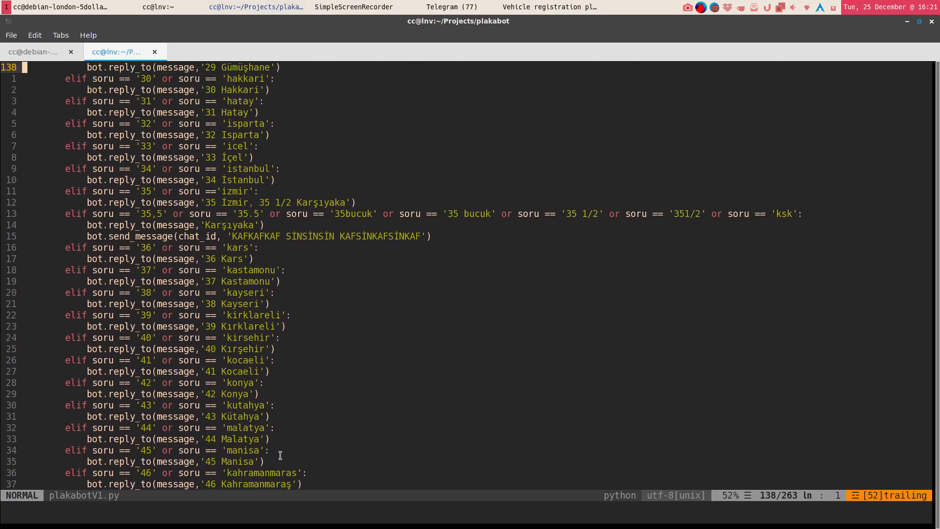
scroll(up, 3)
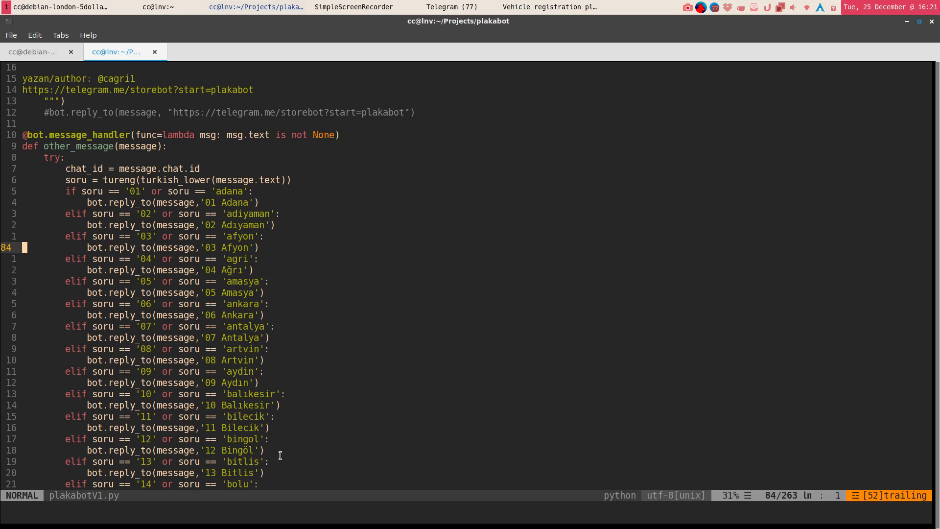
Jump to the polling loop with G, back to the top with gg, and scroll to the whatsup handler before quitting vim.
key(G)
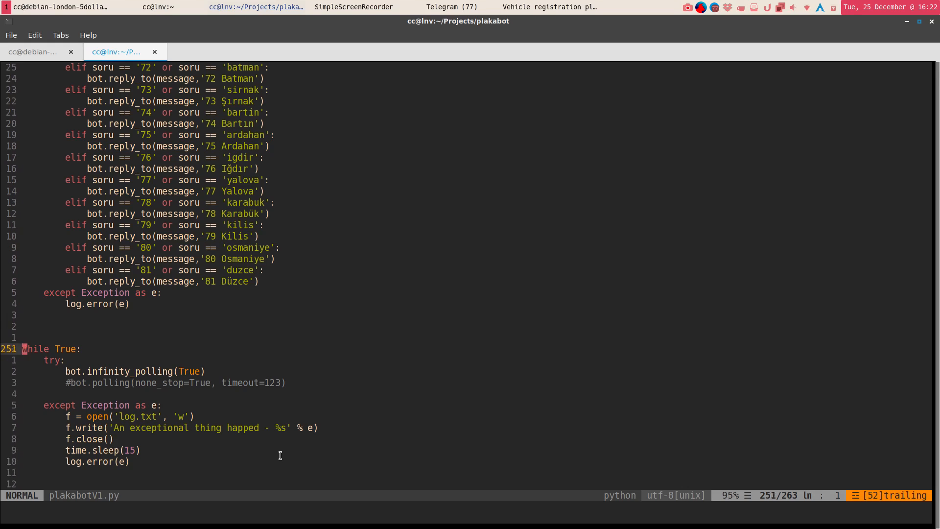
scroll(up, 3)
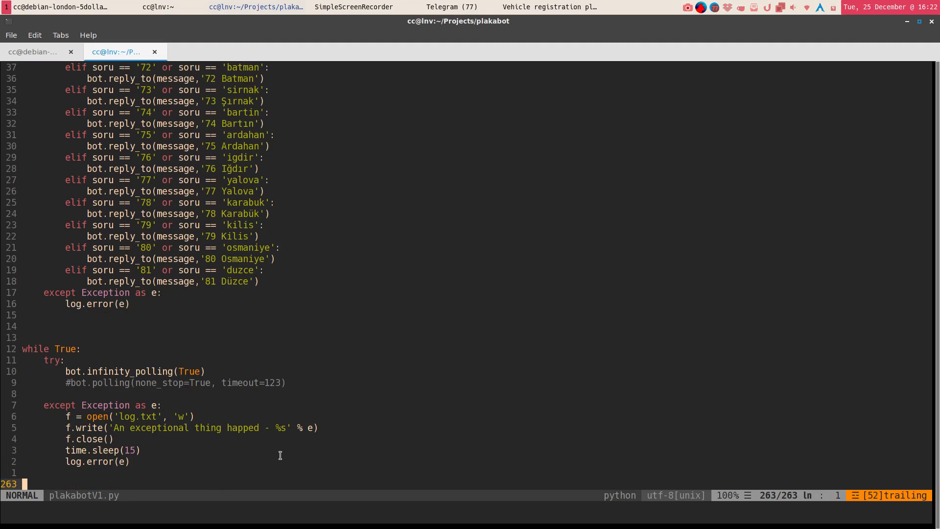
key(gg)
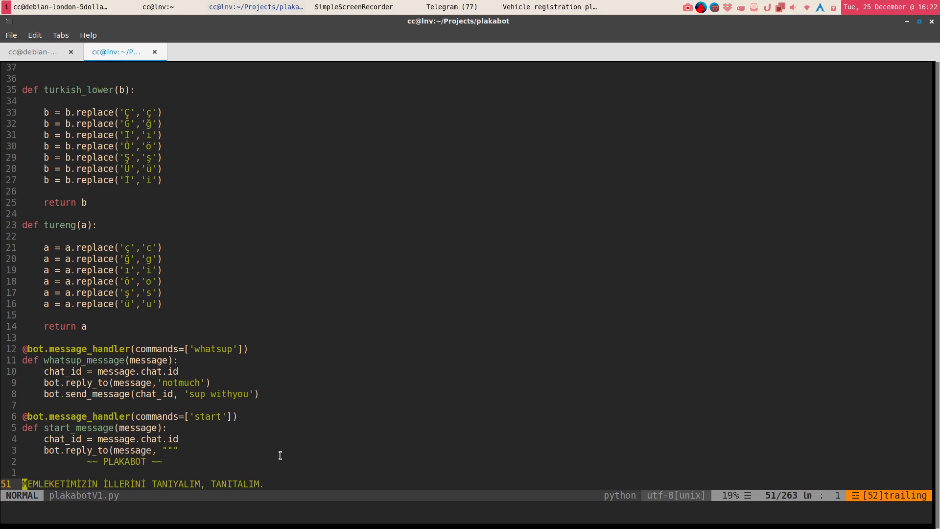
scroll(down, 3)
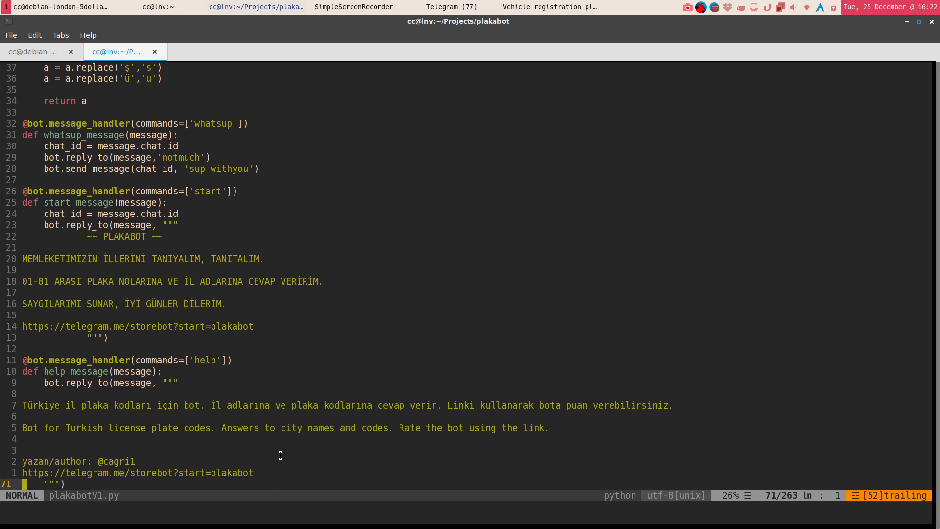
scroll(down, 3)
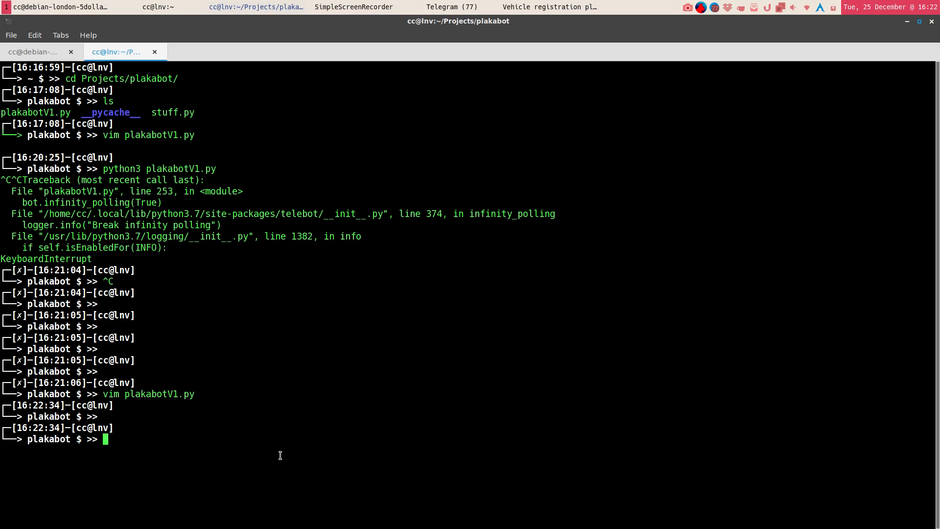
mouse_move(291, 358)
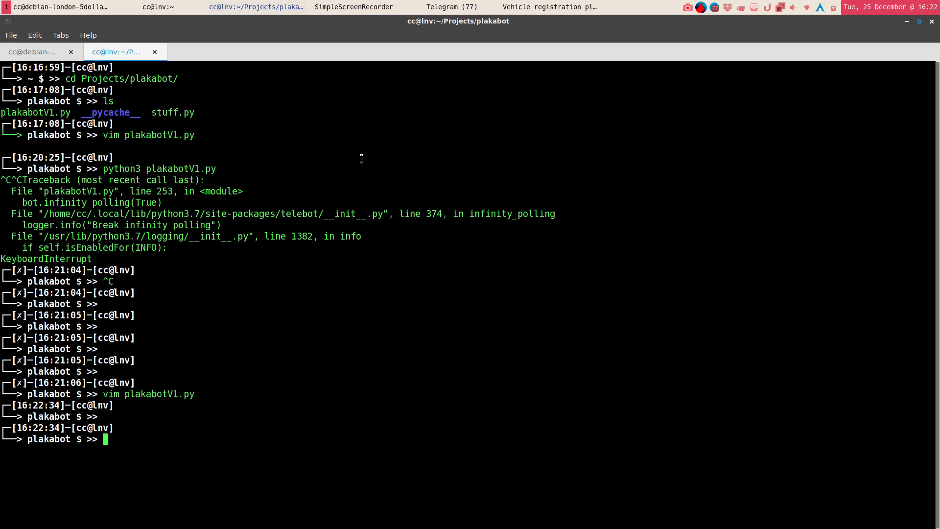
click(451, 7)
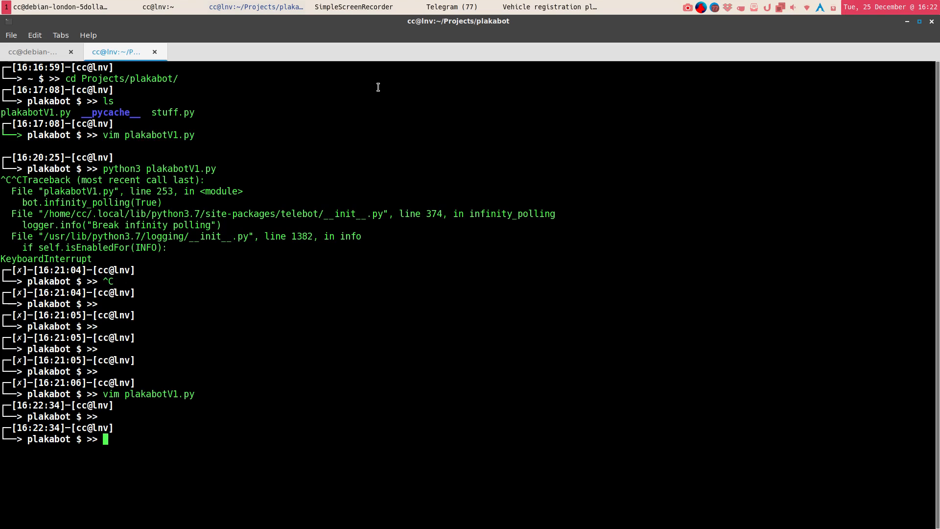
mouse_move(236, 65)
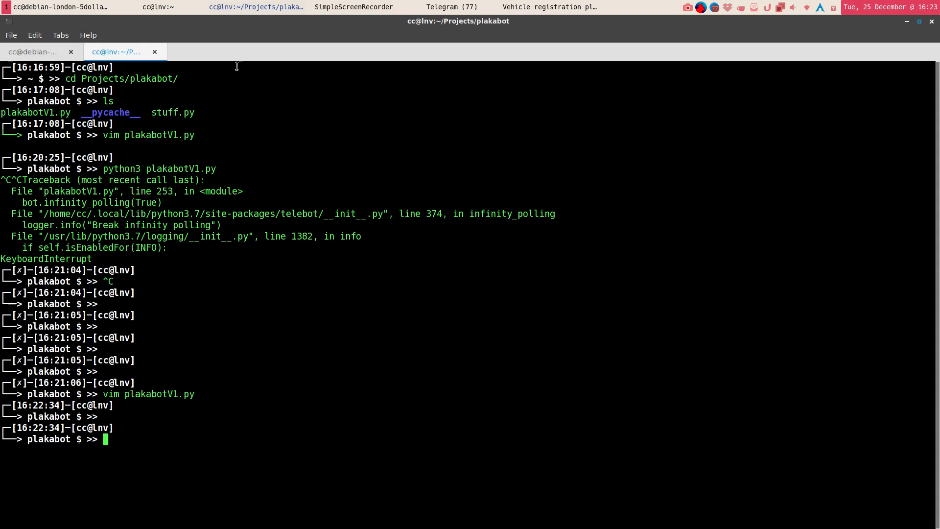
Glance at the debian-london server tab, then return to the local cc@lnv plakabot session.
click(33, 52)
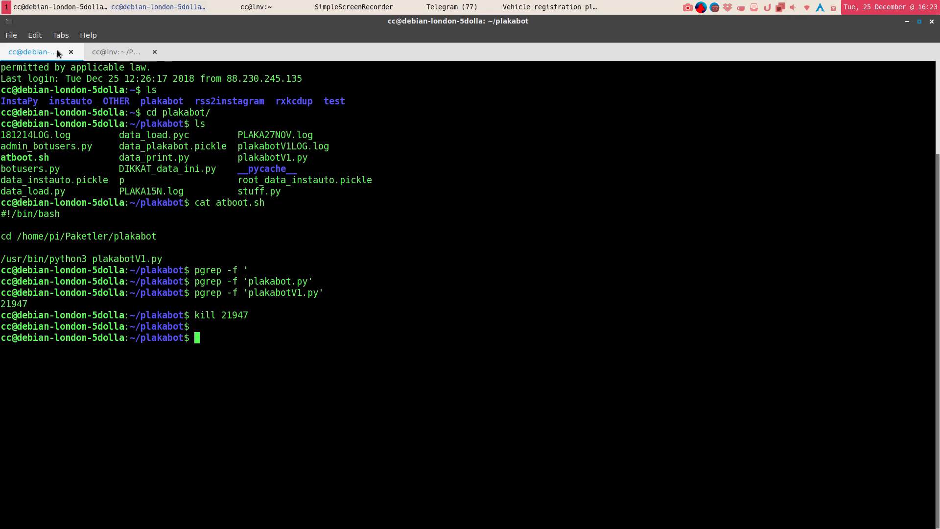
click(113, 52)
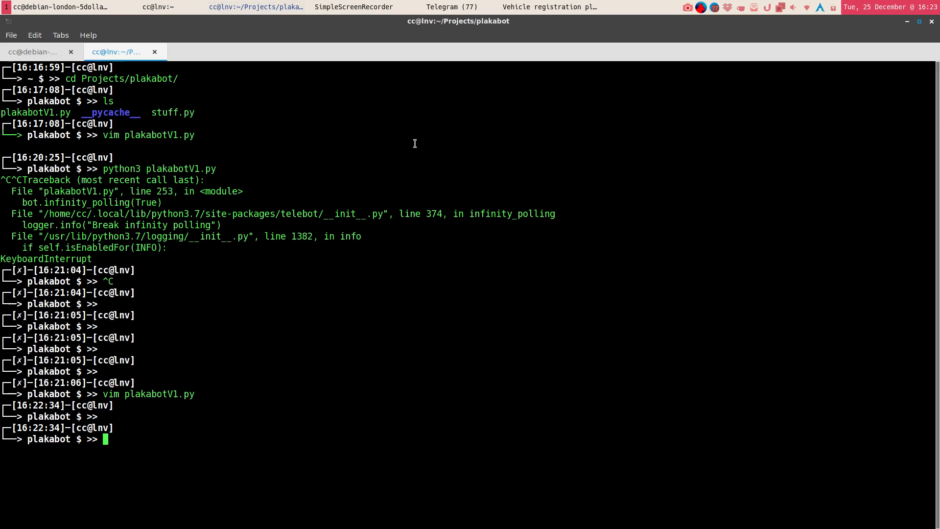
mouse_move(404, 212)
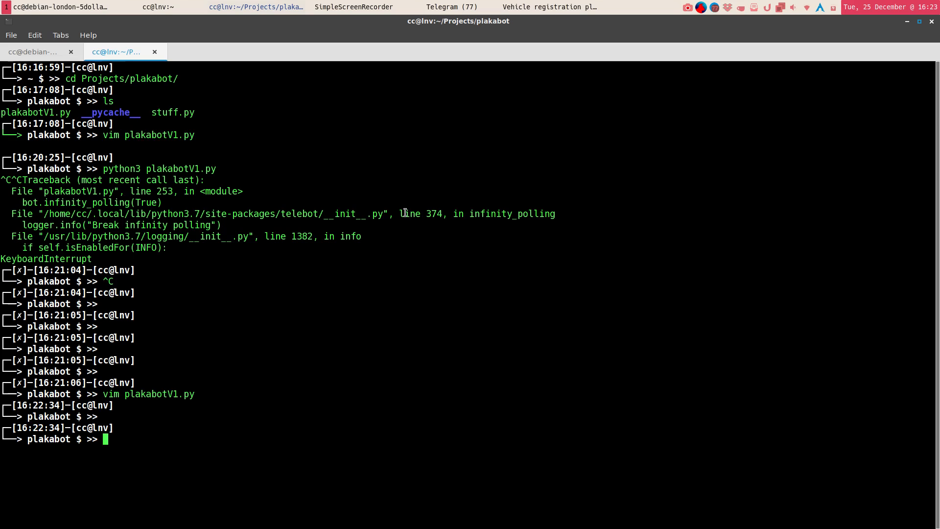
mouse_move(575, 124)
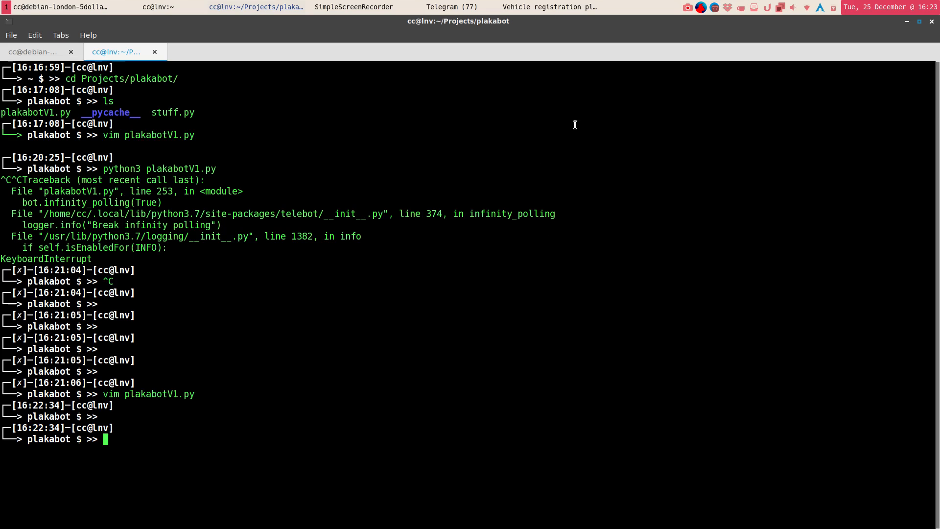
mouse_move(174, 236)
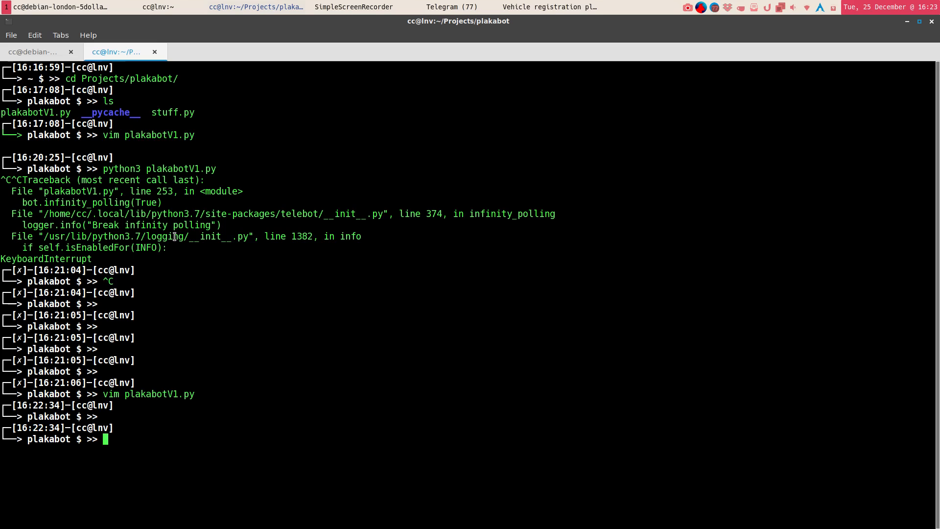
mouse_move(424, 127)
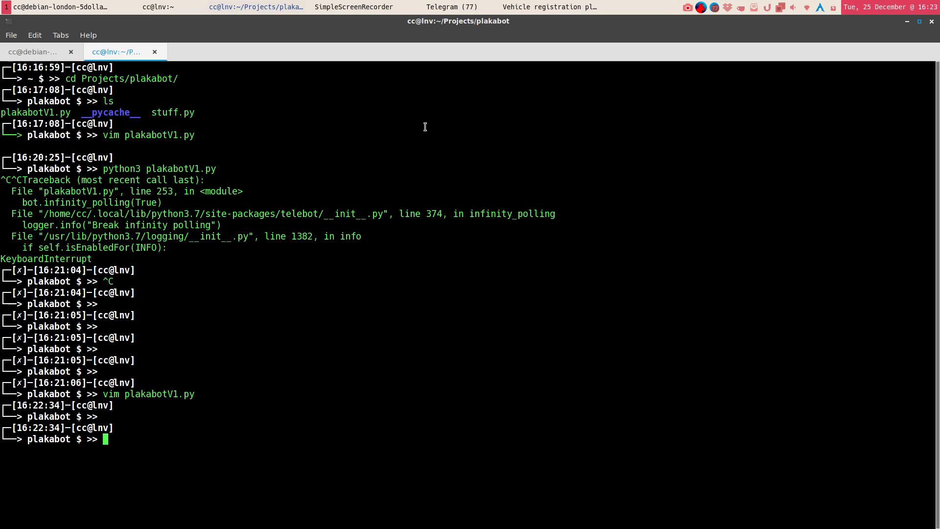
mouse_move(92, 3)
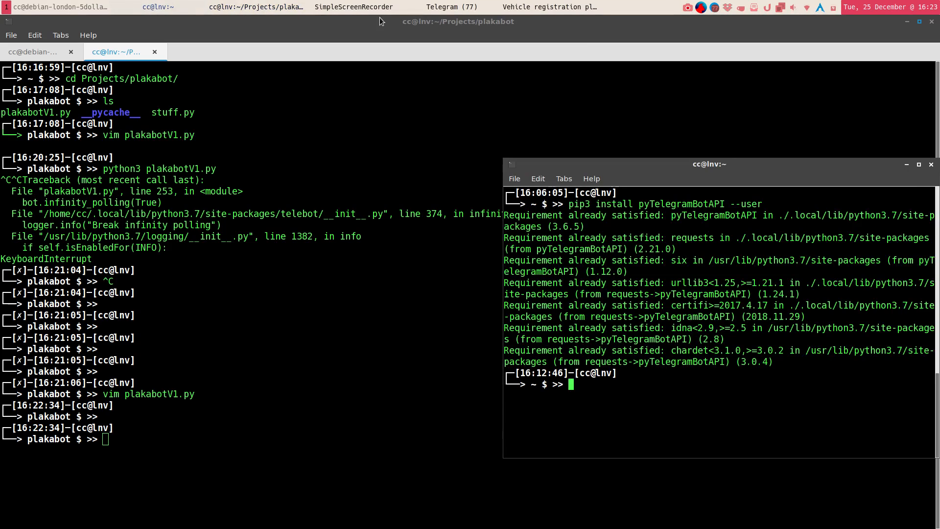
Check the SimpleScreenRecorder status window, then scroll vim past the start and help handlers to other_message.
click(450, 7)
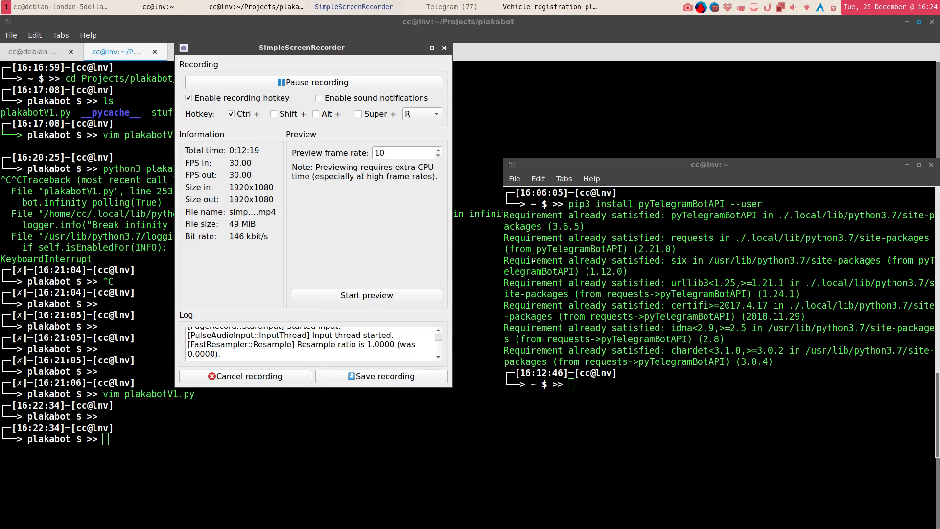
mouse_move(453, 473)
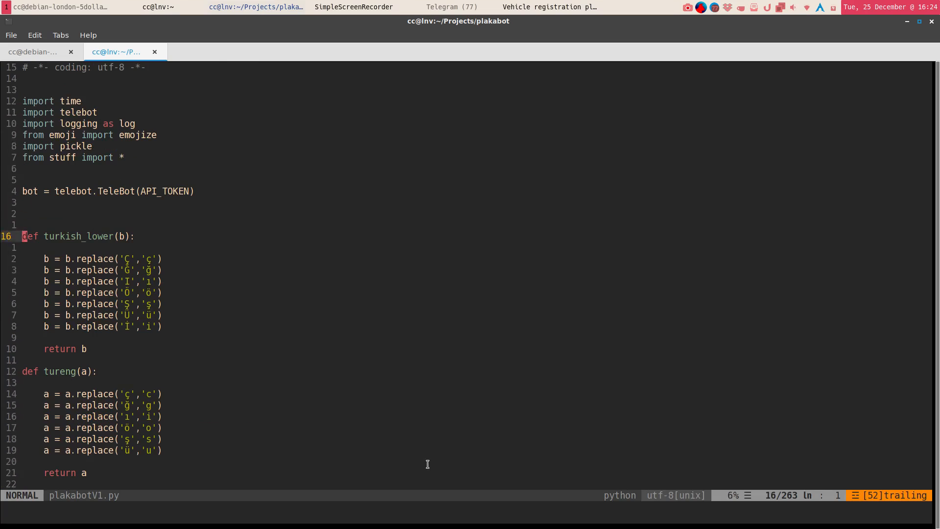
scroll(down, 3)
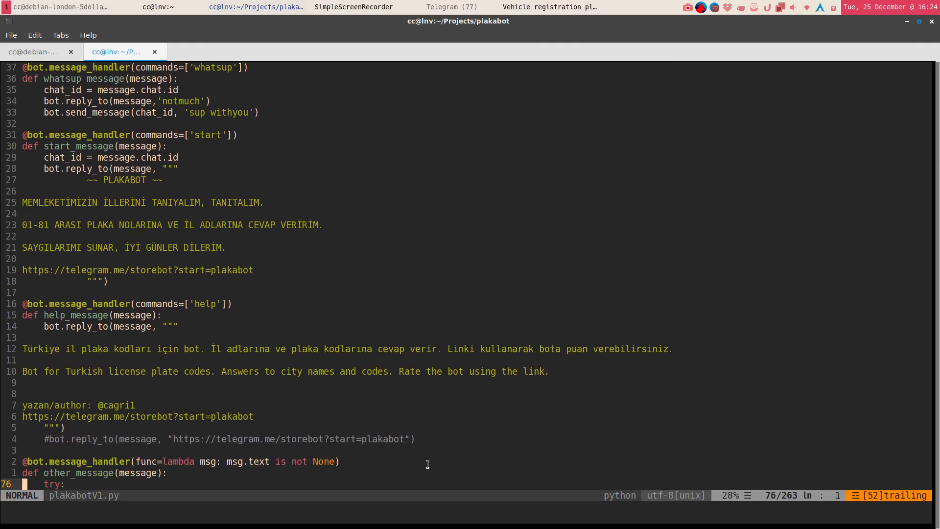
scroll(down, 3)
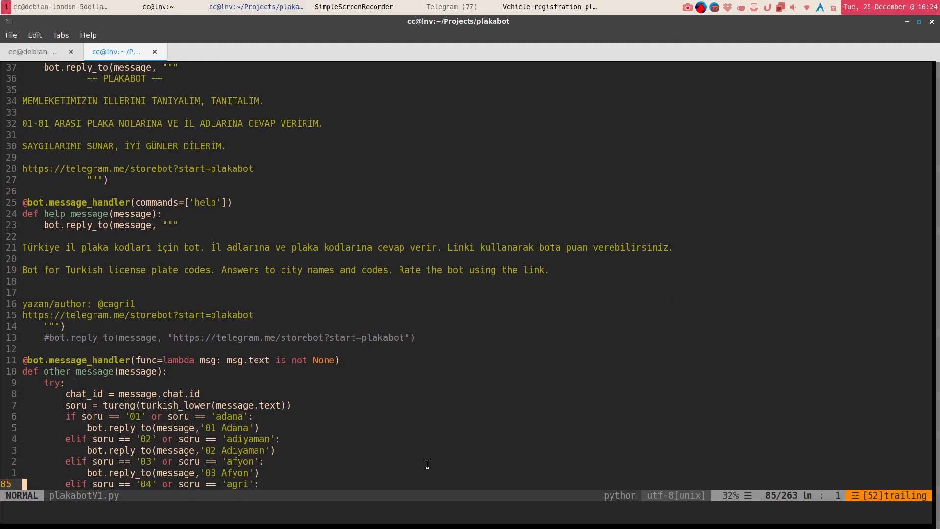
scroll(down, 3)
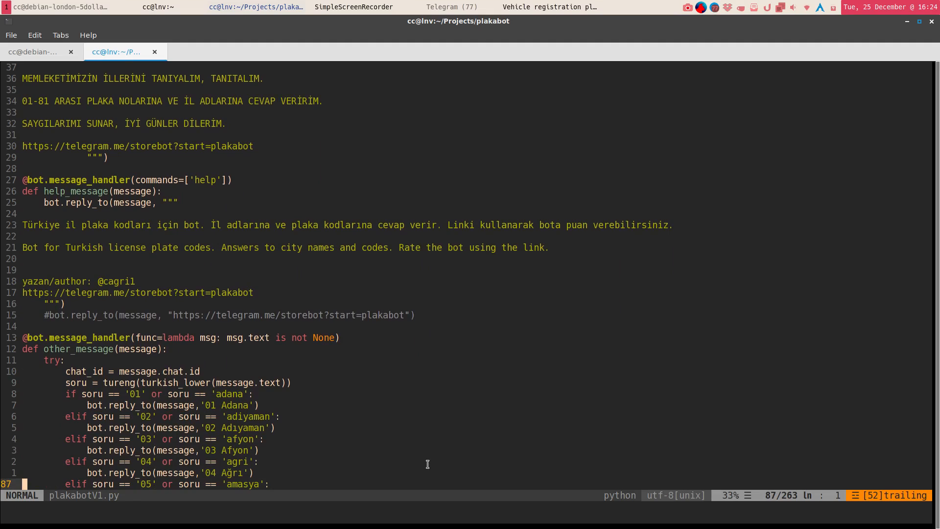